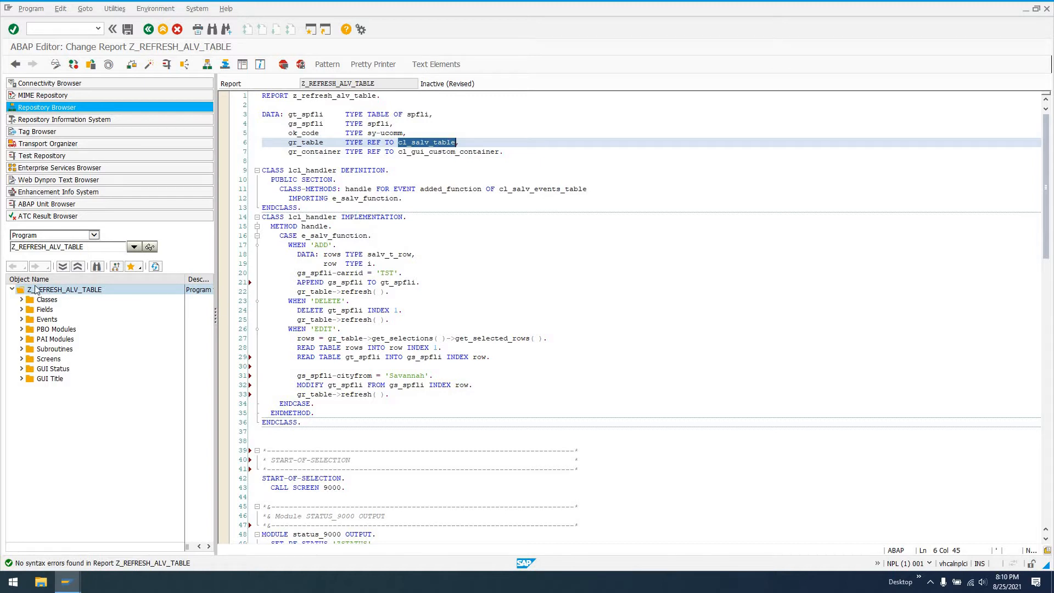
Expand the object tree of Z_REFRESH_ALV_TABLE to reveal screen 9000, status ZSTATUS and title ZTITLE.
{"action": "left_click", "coordinate": [303, 125]}
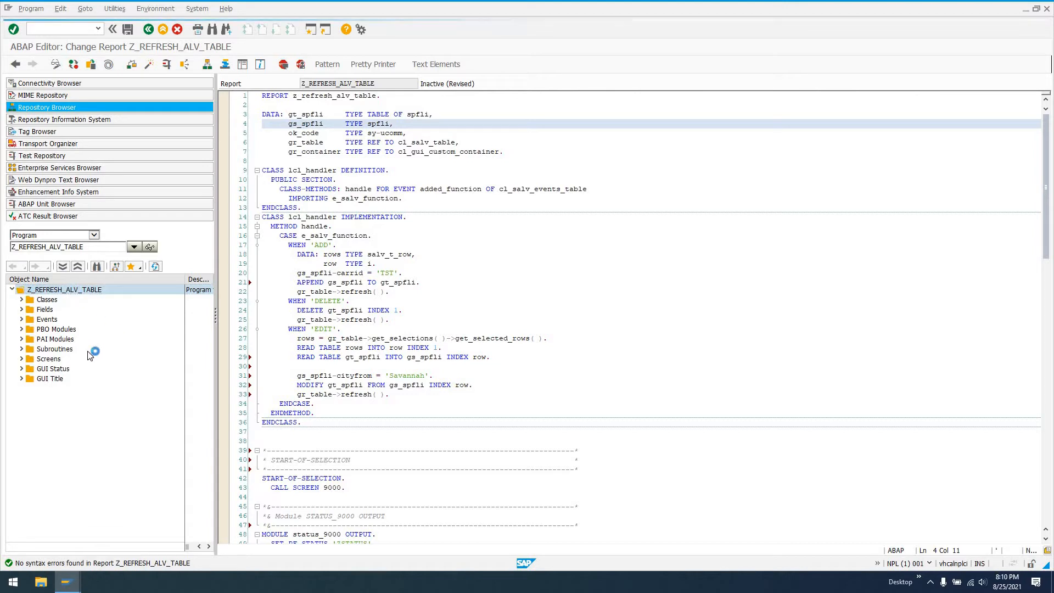
{"action": "right_click", "coordinate": [65, 289]}
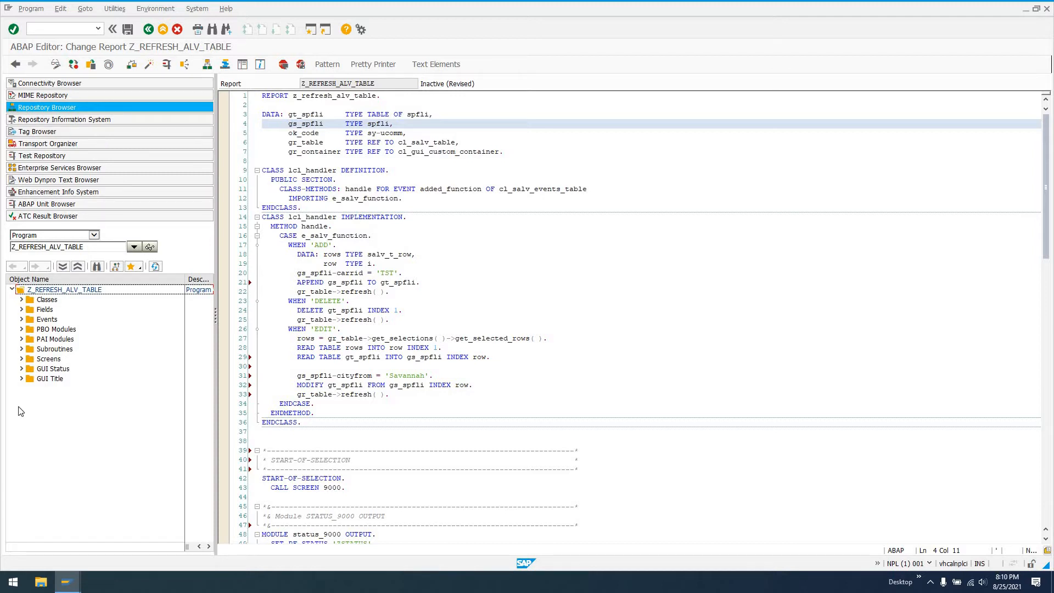
{"action": "left_click", "coordinate": [22, 358]}
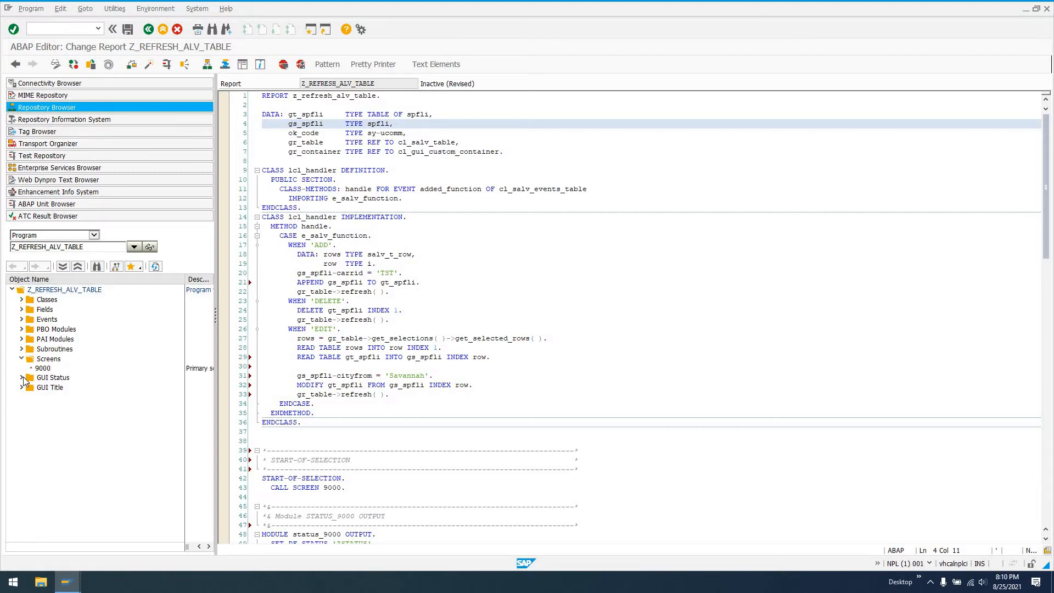
{"action": "left_click", "coordinate": [22, 377]}
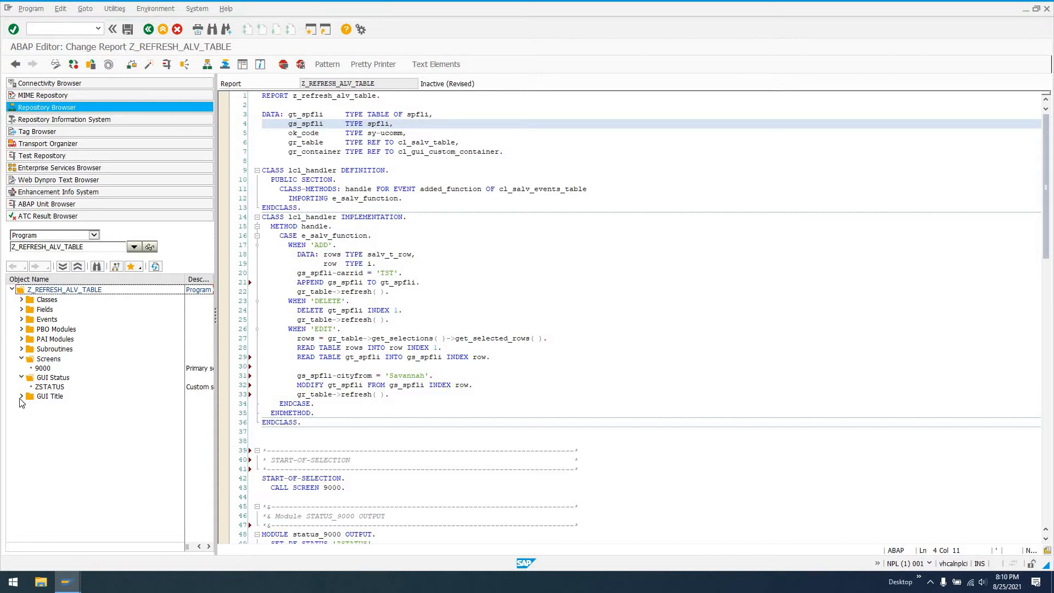
{"action": "left_click", "coordinate": [21, 396]}
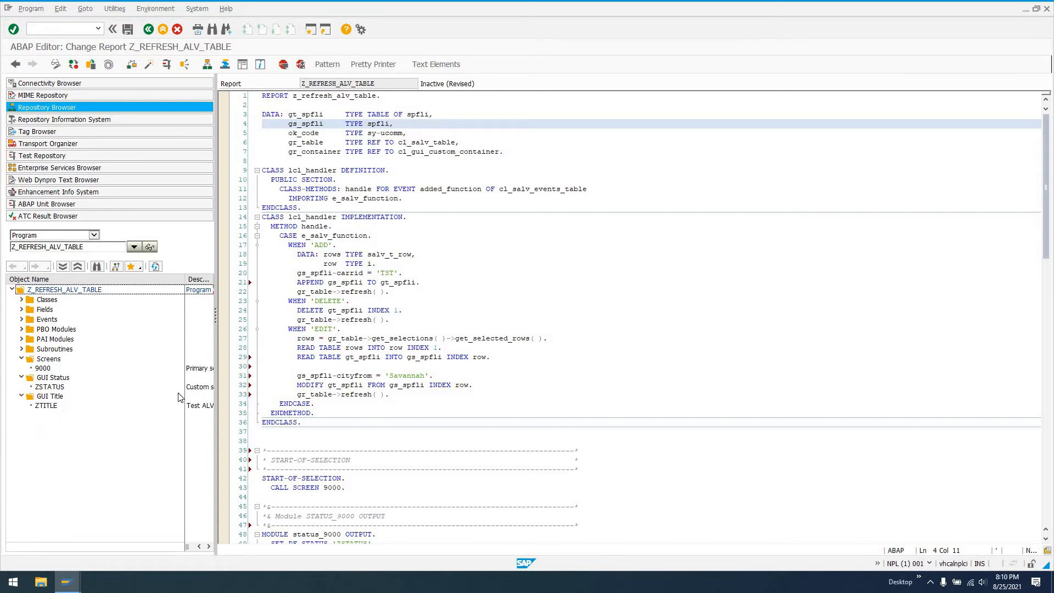
{"action": "mouse_move", "coordinate": [42, 418]}
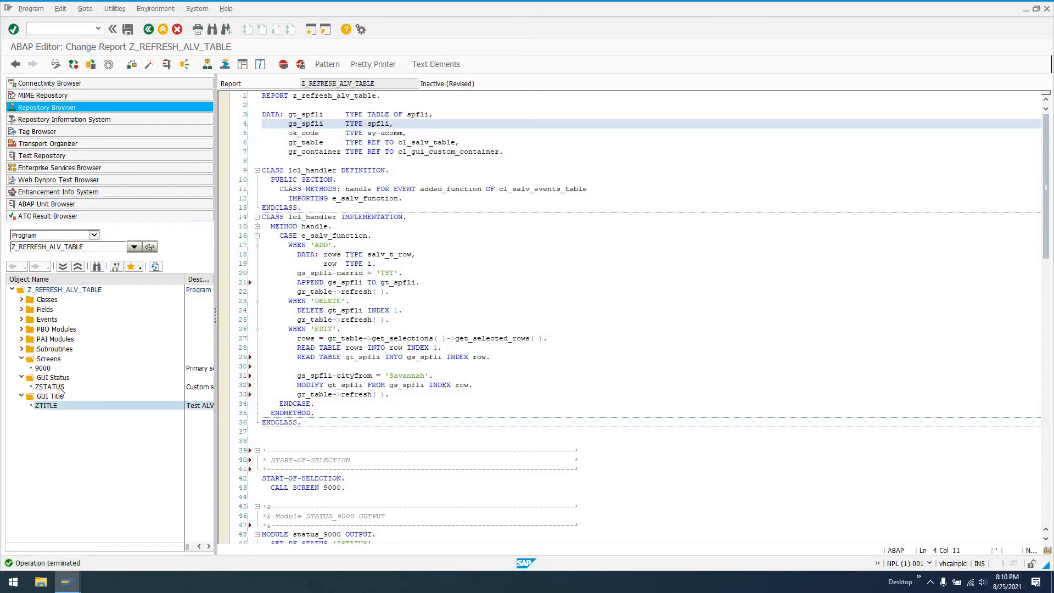
{"action": "left_click", "coordinate": [149, 28]}
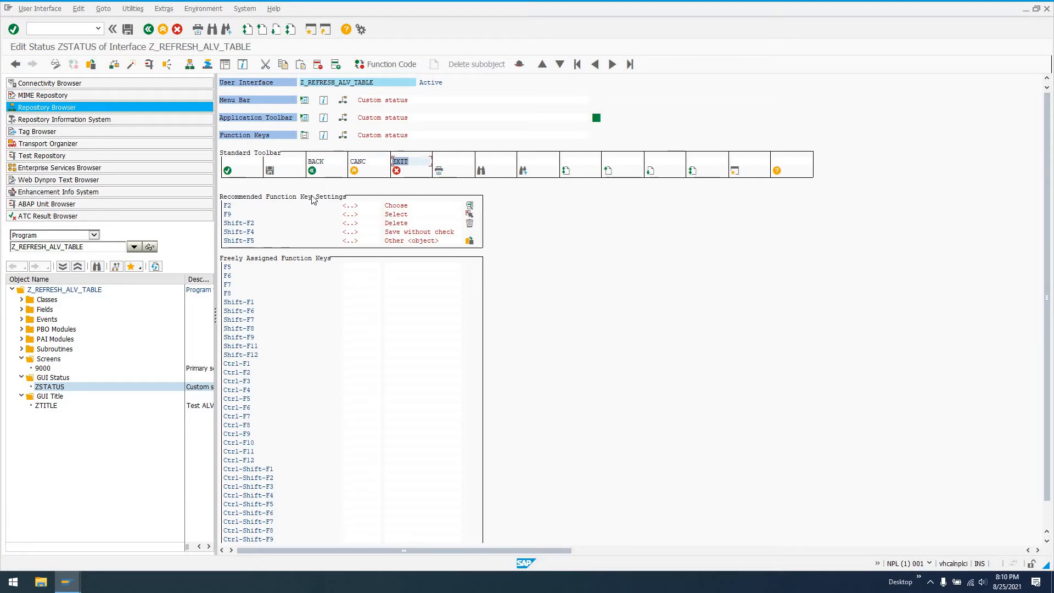
{"action": "mouse_move", "coordinate": [173, 45]}
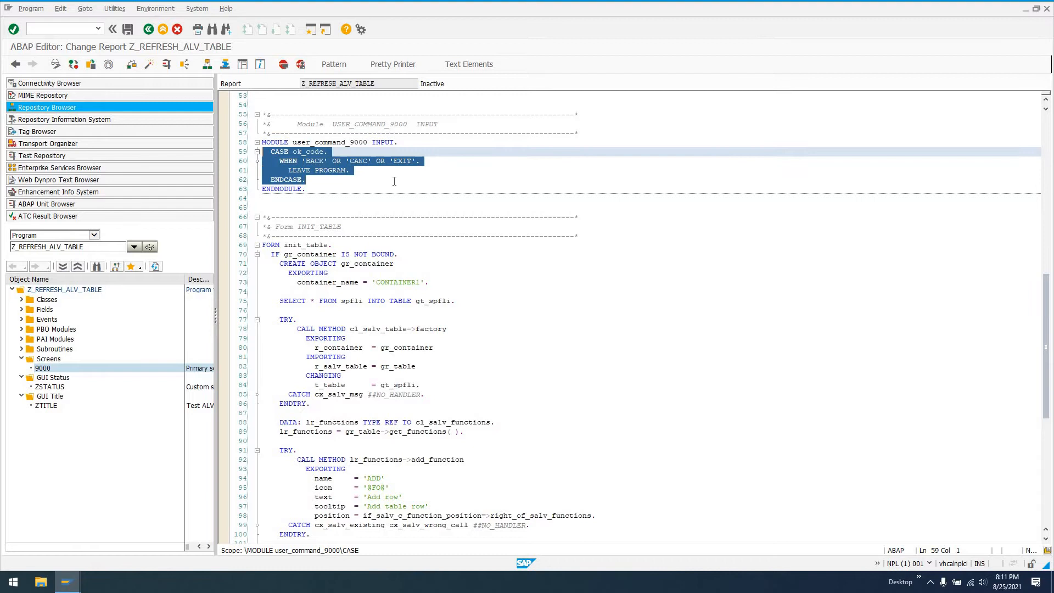
Open screen 9000's graphical layout and select the full-screen CONTAINER1 custom control.
{"action": "left_click", "coordinate": [329, 170]}
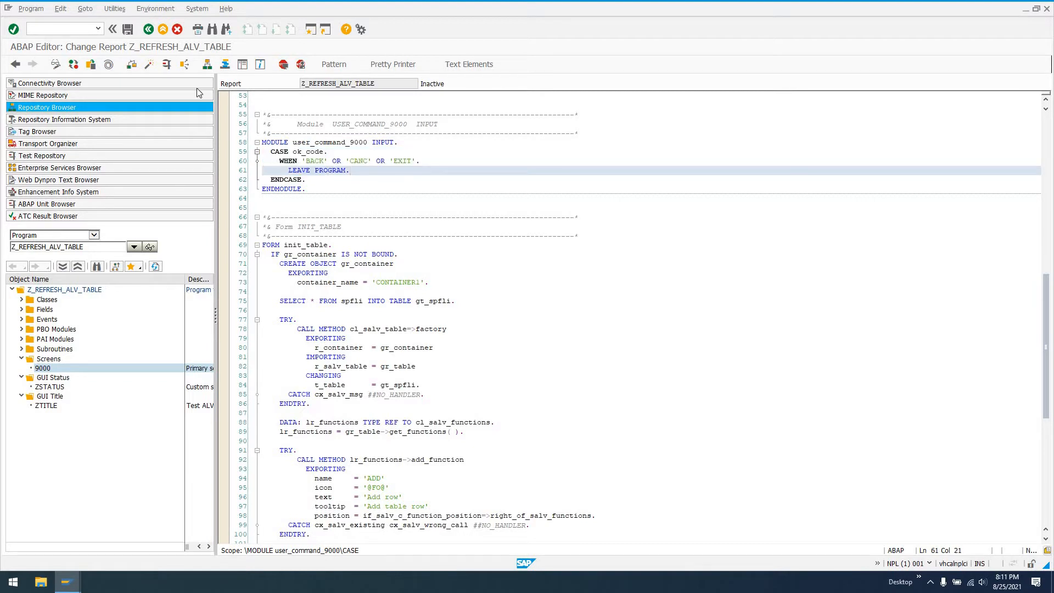
{"action": "mouse_move", "coordinate": [227, 143]}
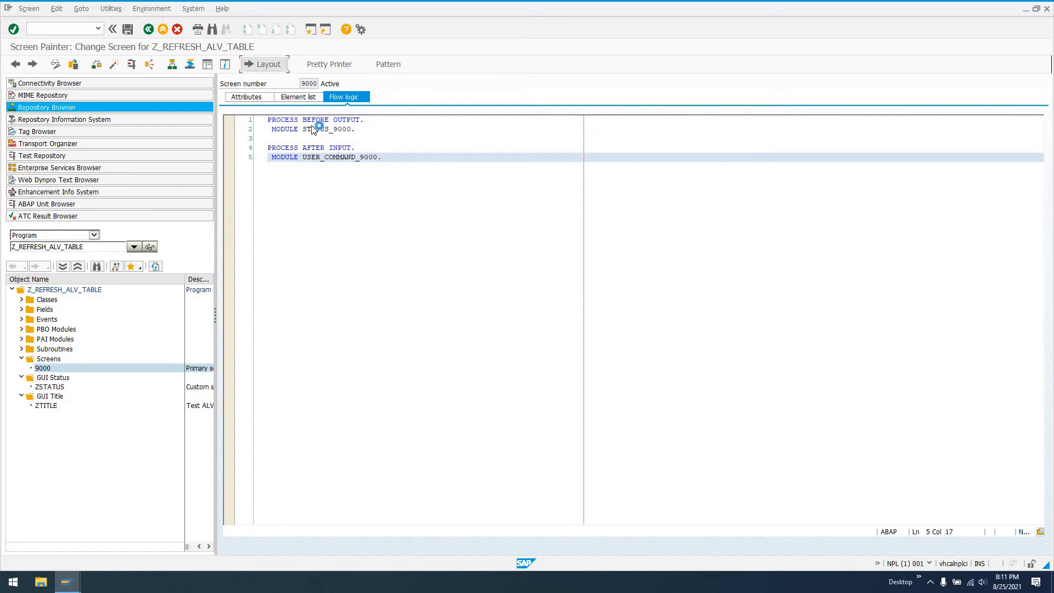
{"action": "left_click", "coordinate": [268, 64]}
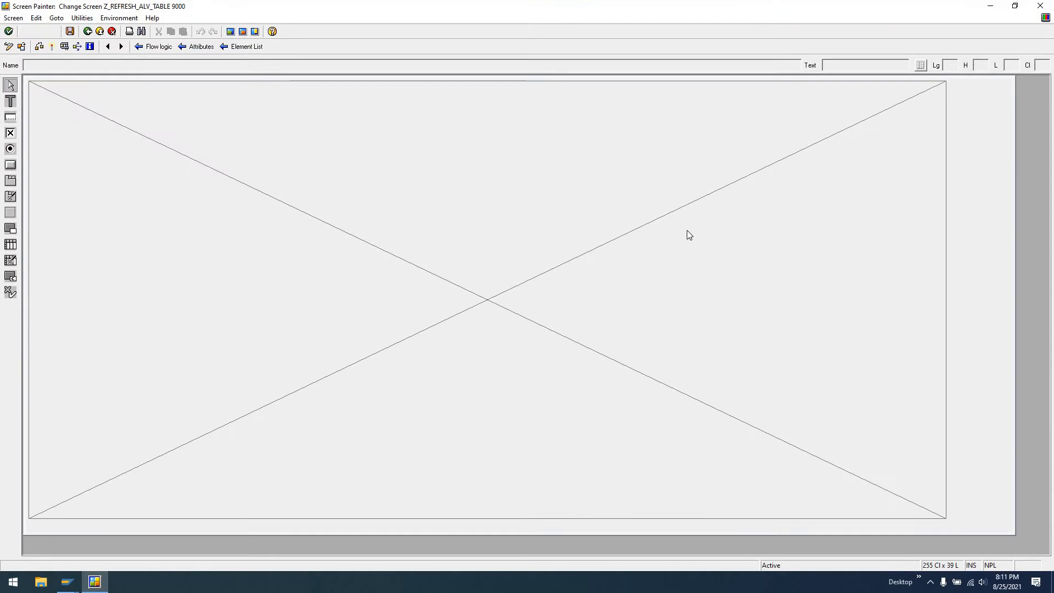
{"action": "left_click", "coordinate": [484, 299]}
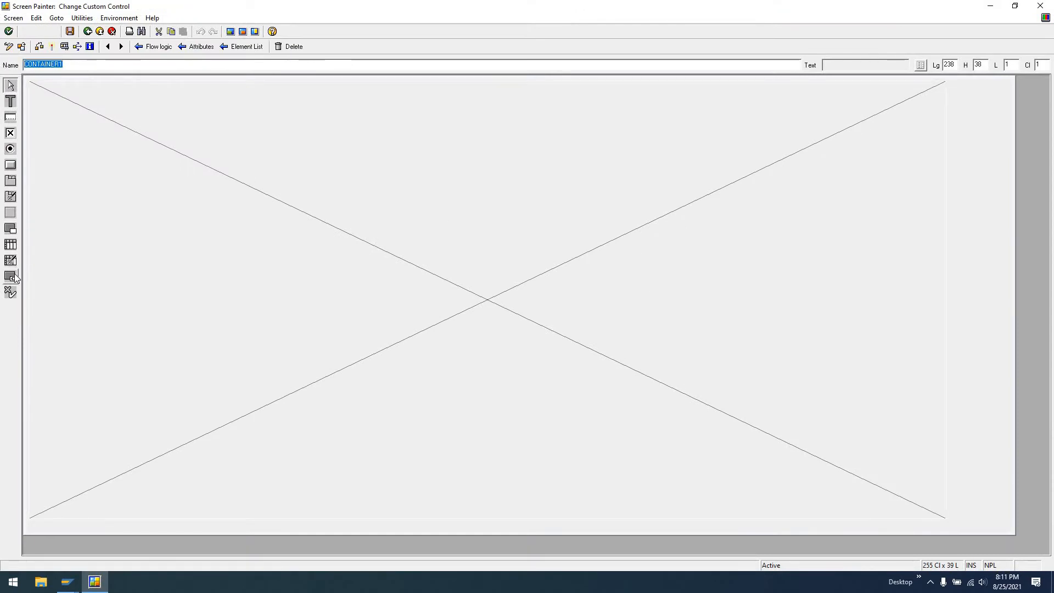
{"action": "mouse_move", "coordinate": [11, 276]}
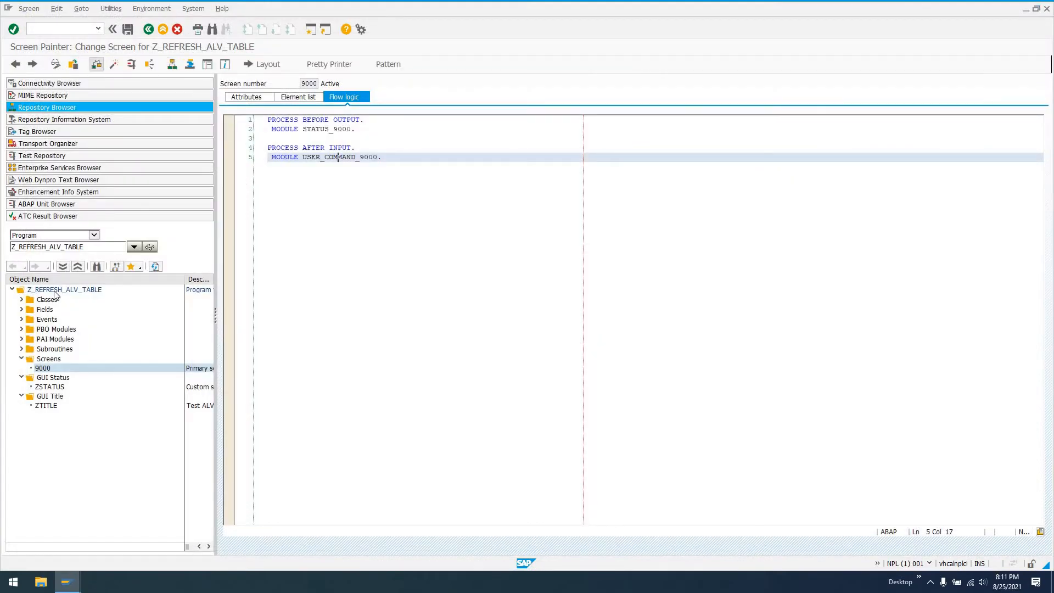
Return to the report source and review the status_9000, user_command_9000 modules and DATA declarations.
{"action": "left_click", "coordinate": [65, 289]}
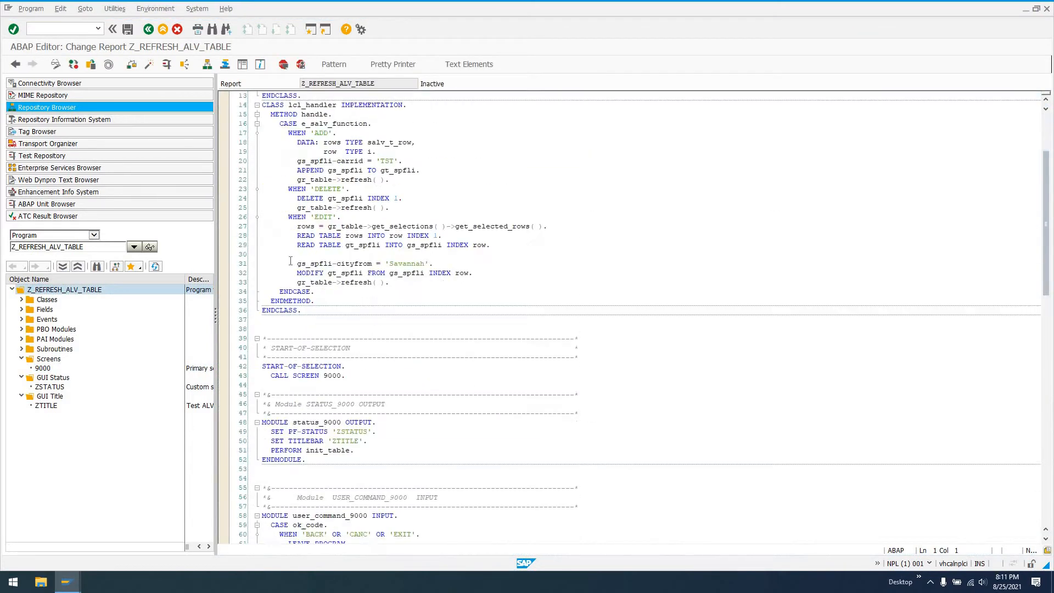
{"action": "scroll", "scroll_direction": "down", "scroll_amount": 3}
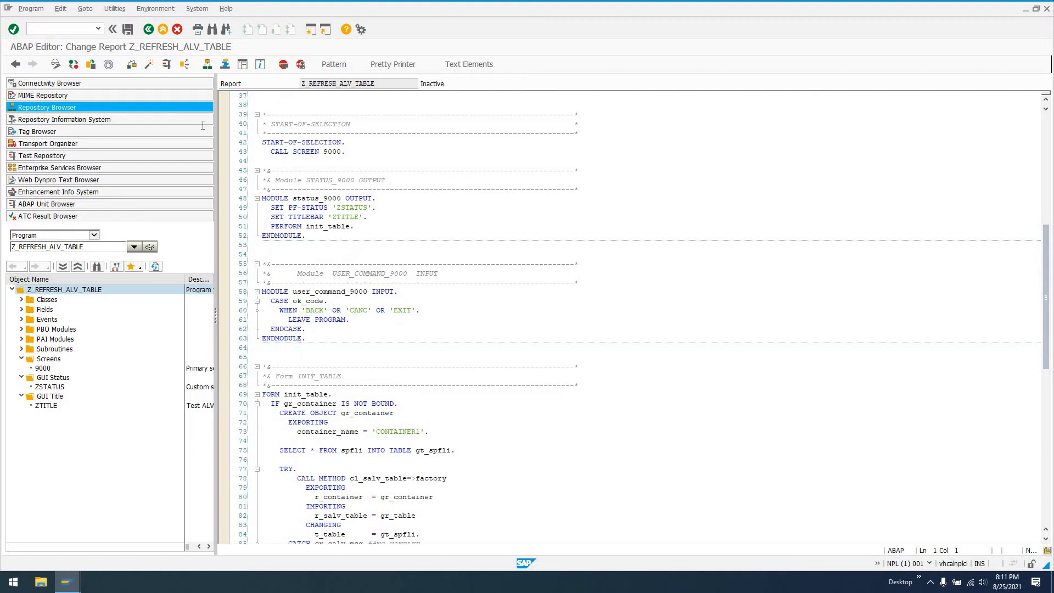
{"action": "left_click_drag", "start_coordinate": [264, 114], "coordinate": [354, 151]}
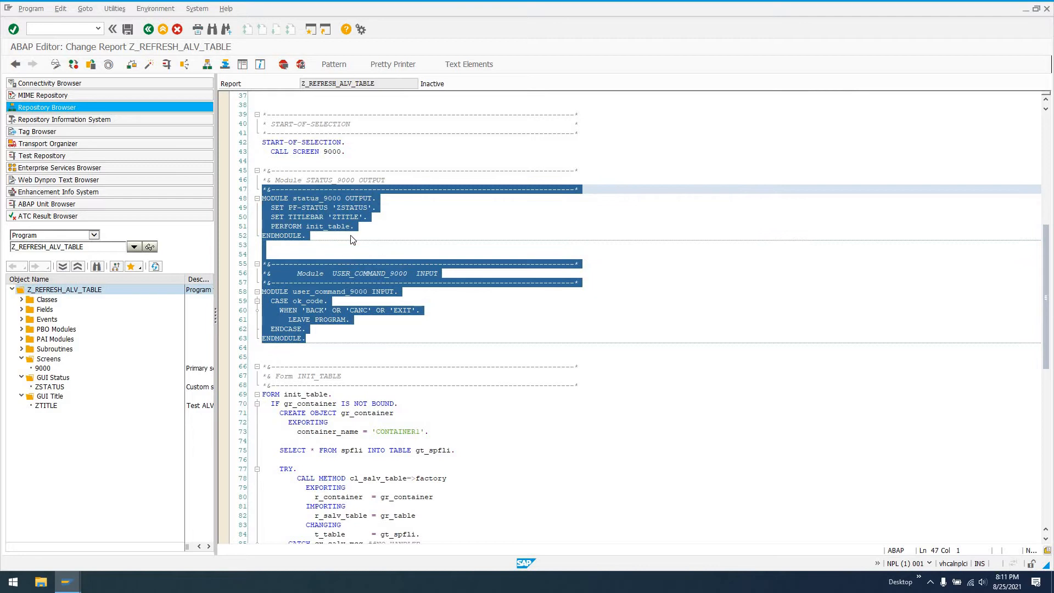
{"action": "left_click", "coordinate": [306, 236]}
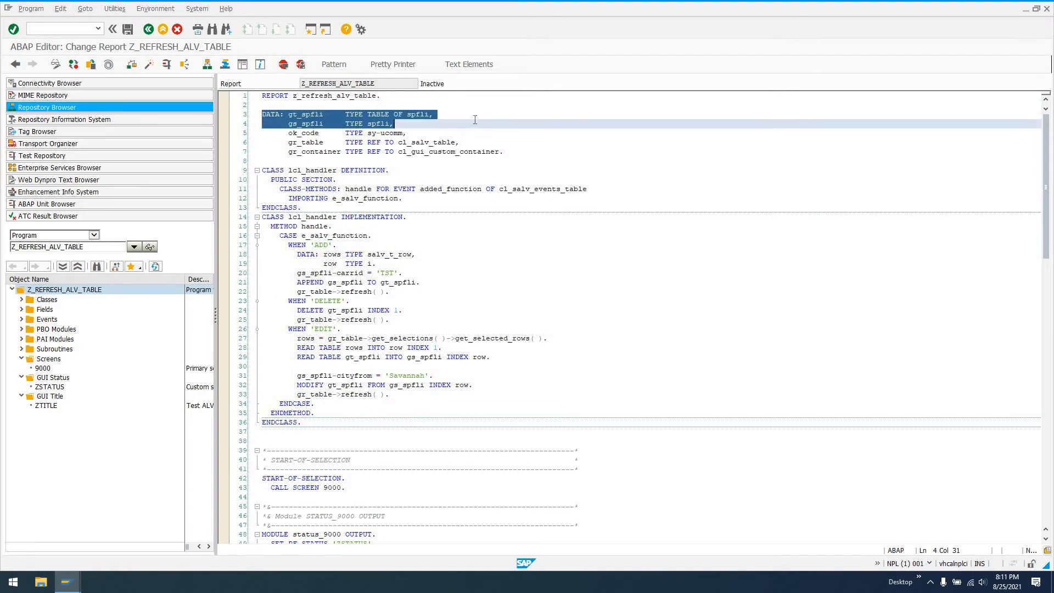
{"action": "left_click", "coordinate": [435, 115]}
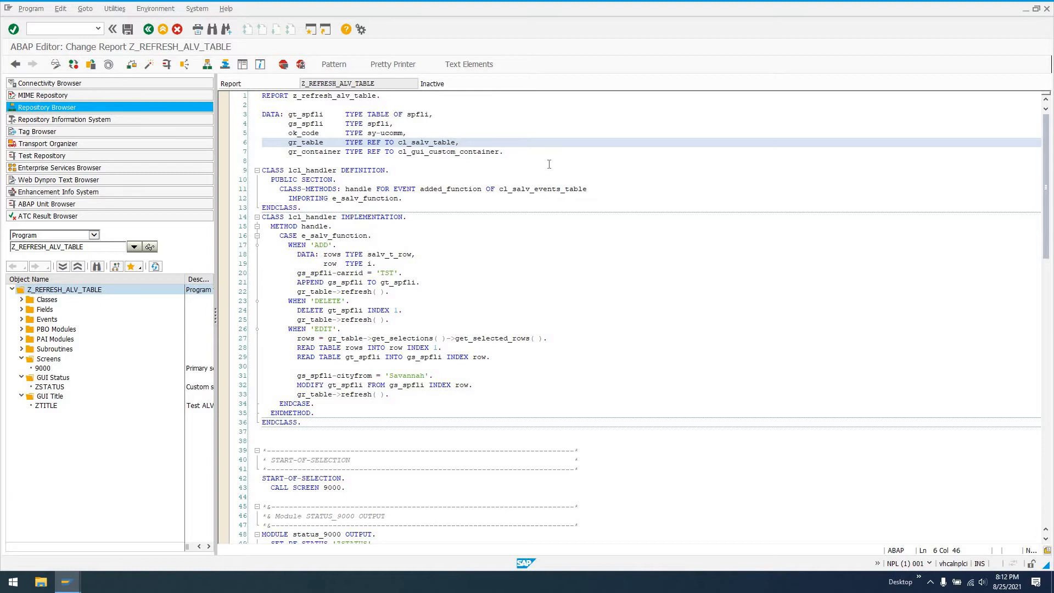
{"action": "scroll", "scroll_direction": "down", "scroll_amount": 3}
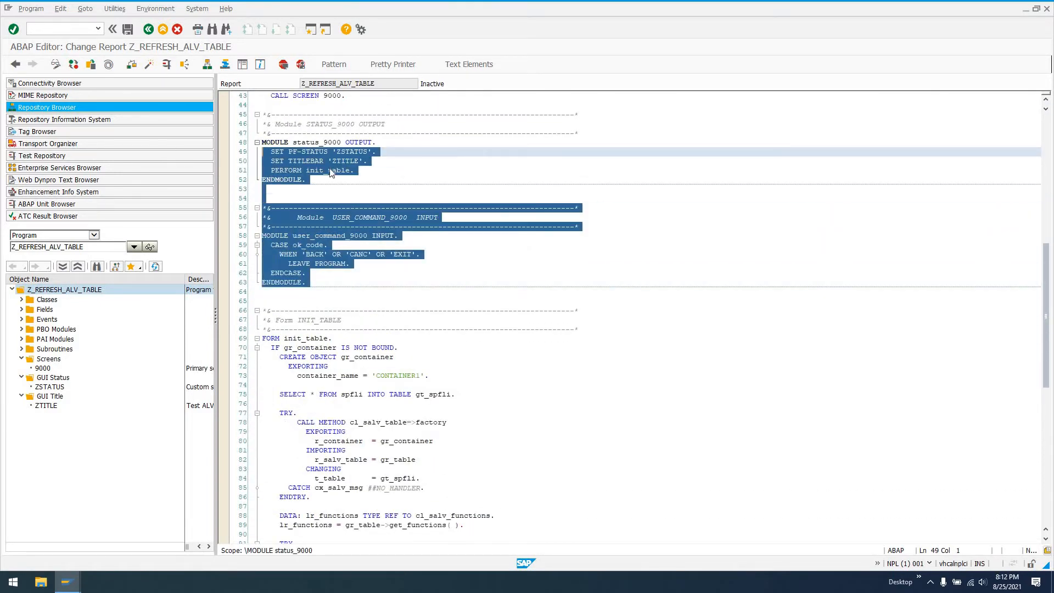
{"action": "left_click", "coordinate": [326, 170]}
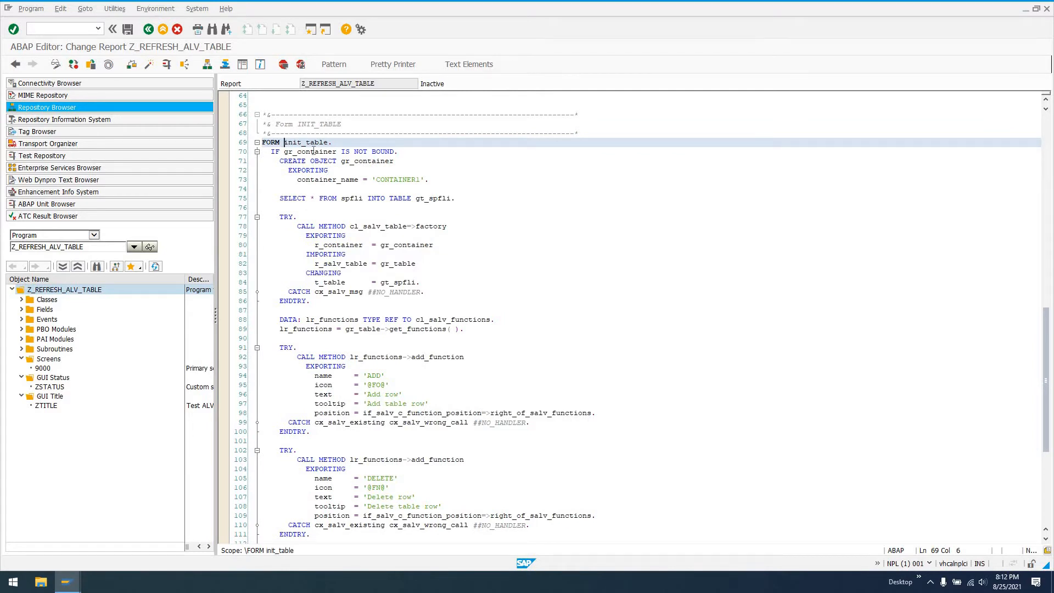
{"action": "left_click", "coordinate": [336, 152]}
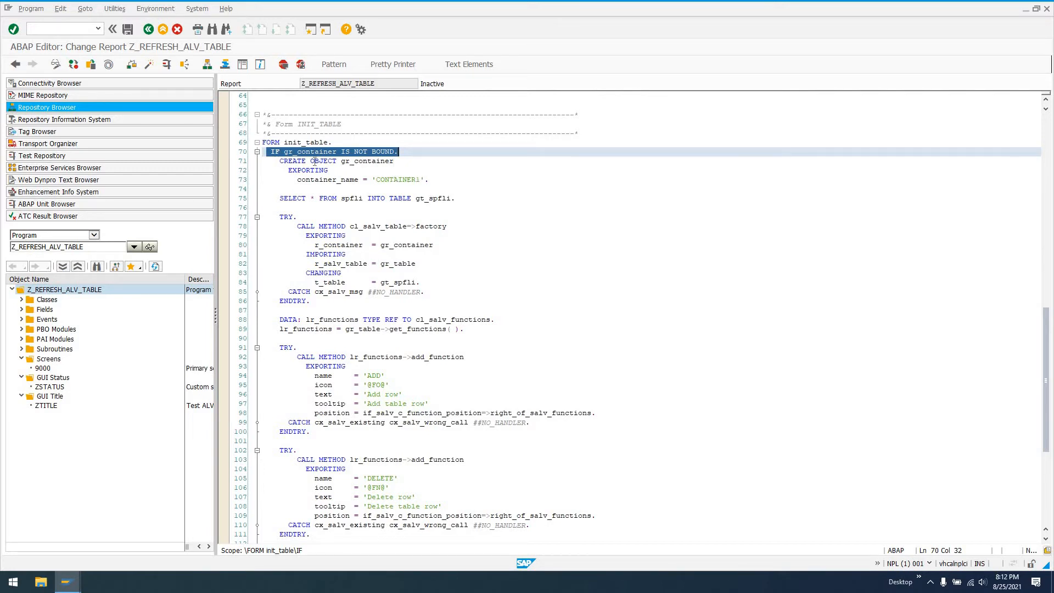
{"action": "left_click", "coordinate": [429, 179]}
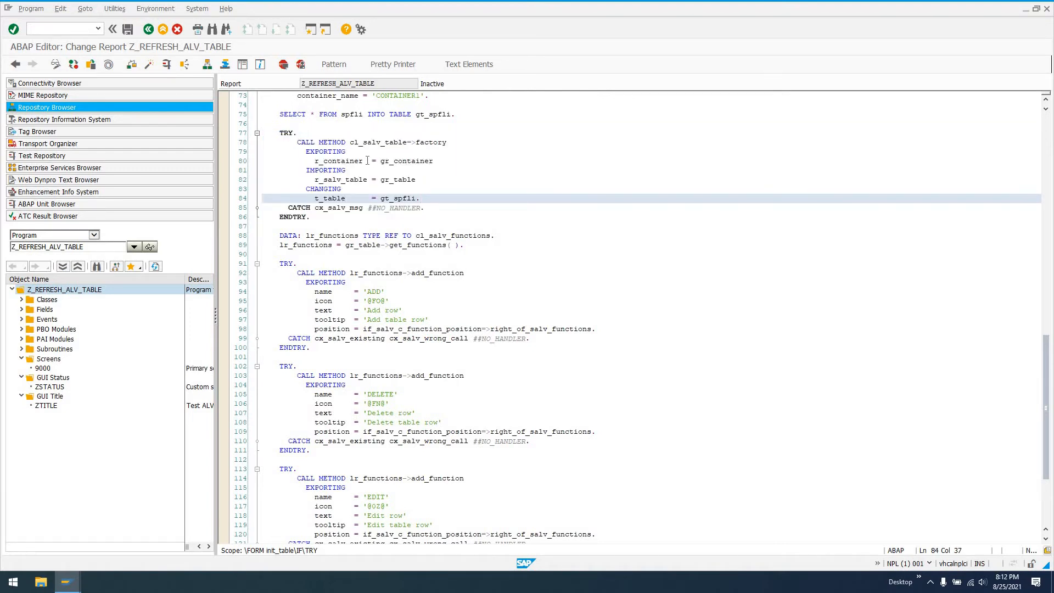
{"action": "double_click", "coordinate": [407, 161]}
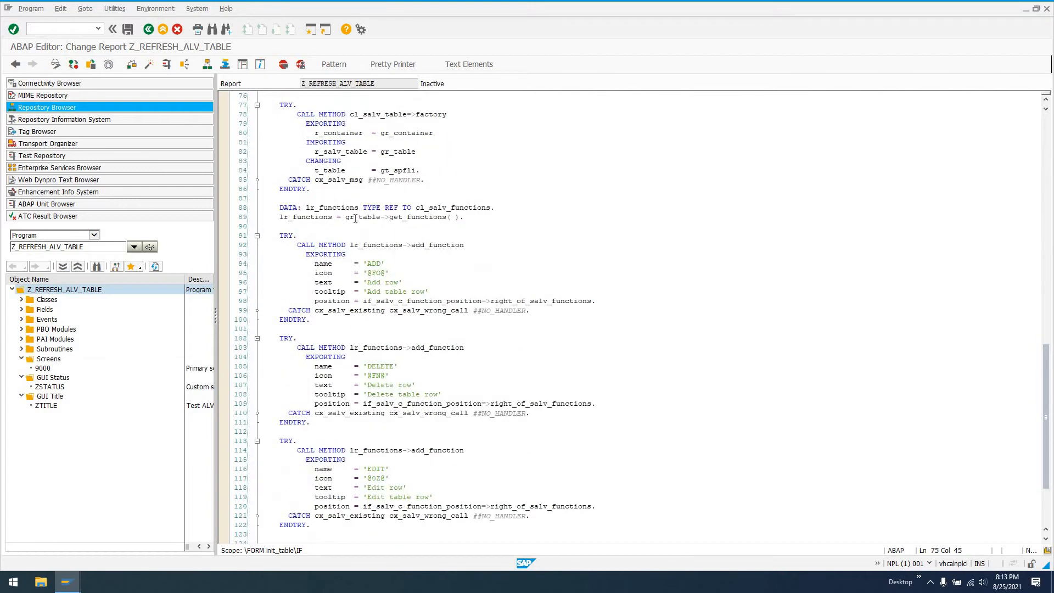
{"action": "scroll", "scroll_direction": "down", "scroll_amount": 3}
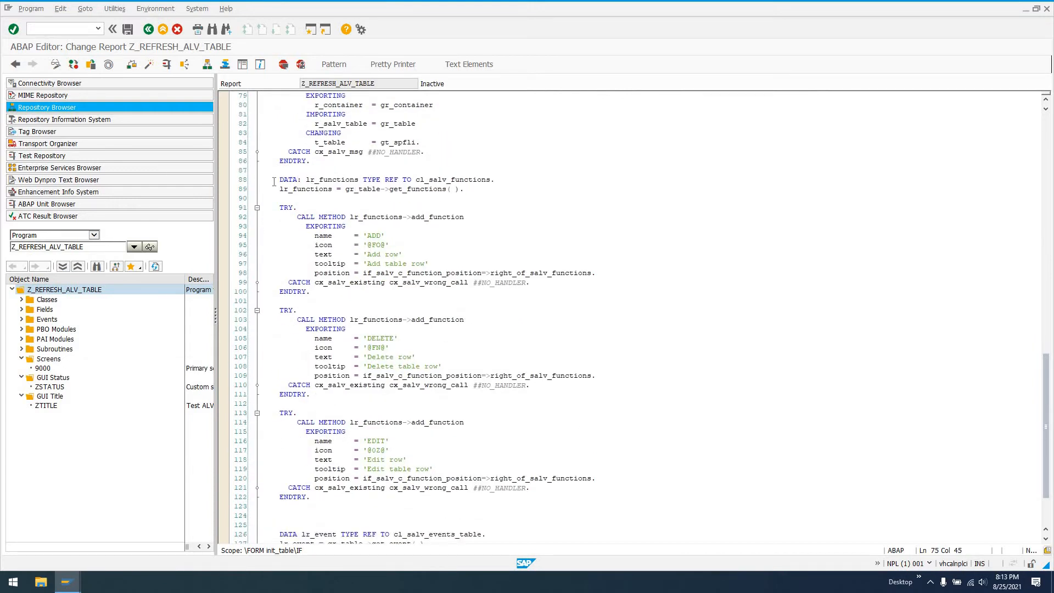
{"action": "triple_click", "coordinate": [386, 179]}
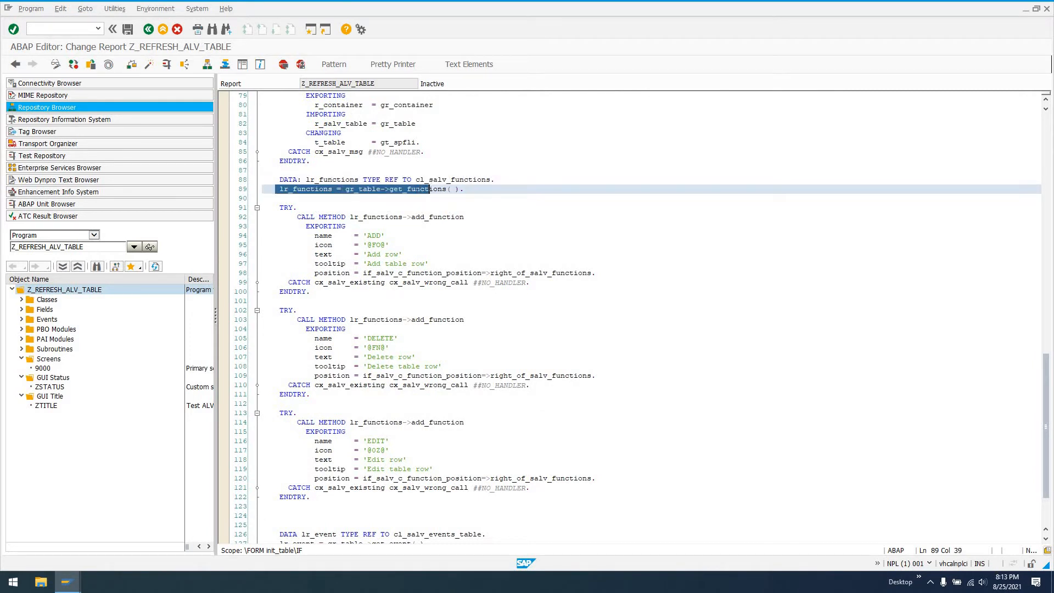
{"action": "left_click", "coordinate": [466, 189]}
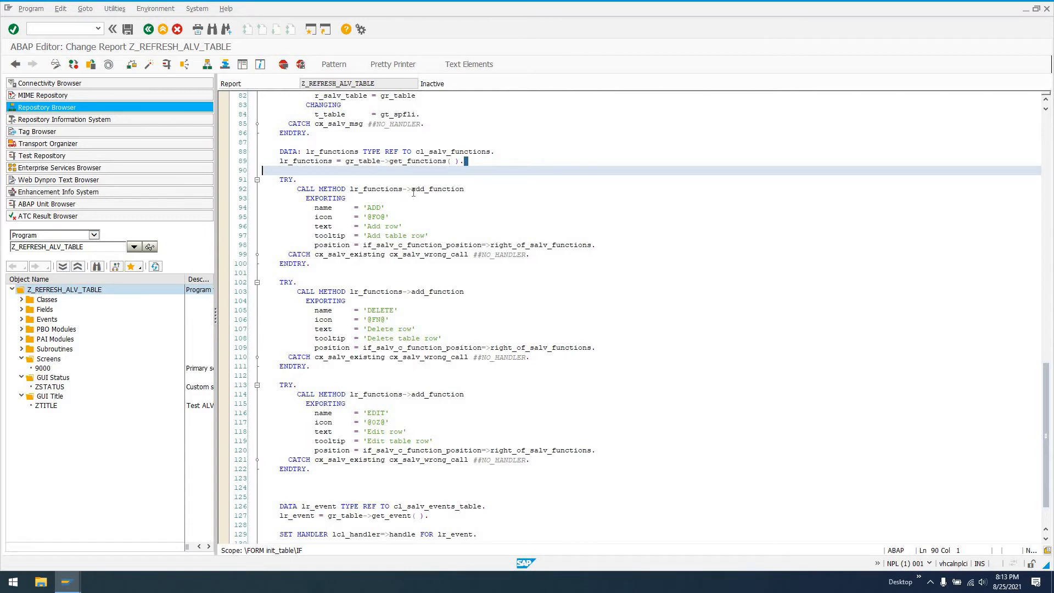
{"action": "mouse_move", "coordinate": [520, 187]}
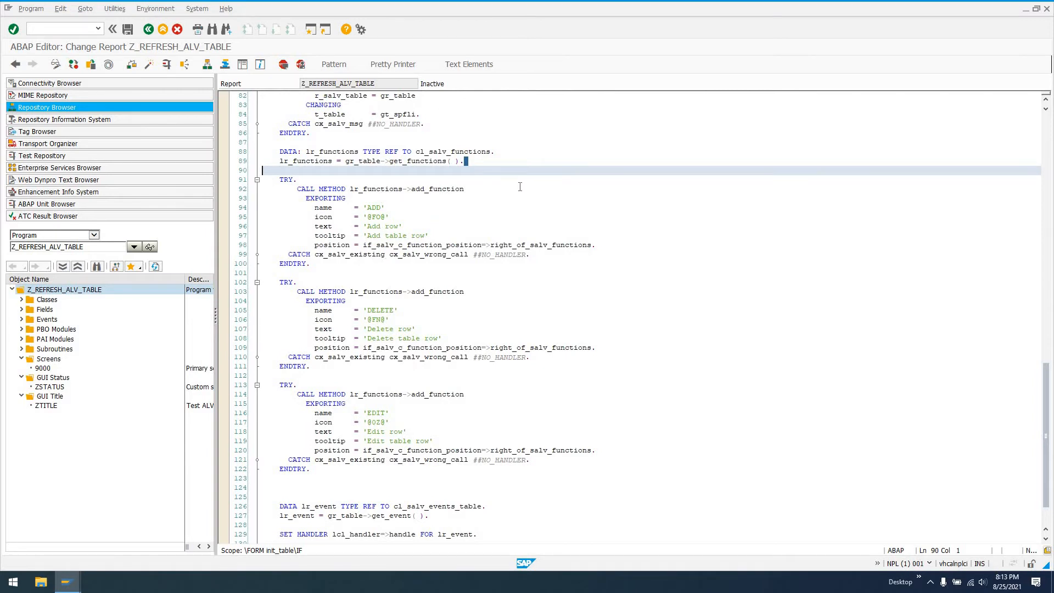
{"action": "double_click", "coordinate": [438, 189]}
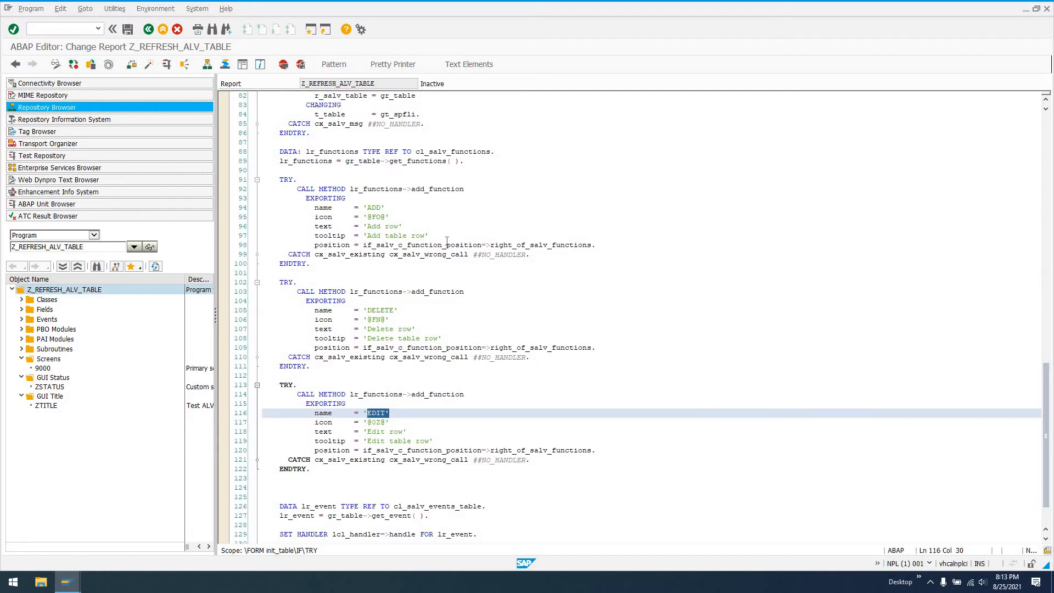
{"action": "mouse_move", "coordinate": [421, 217]}
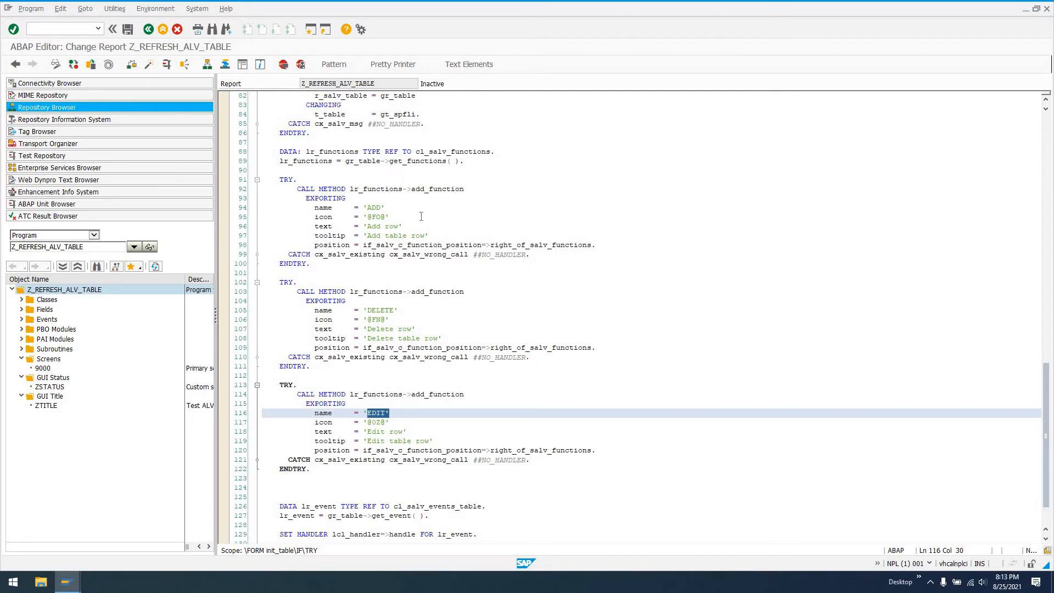
{"action": "left_click", "coordinate": [377, 216]}
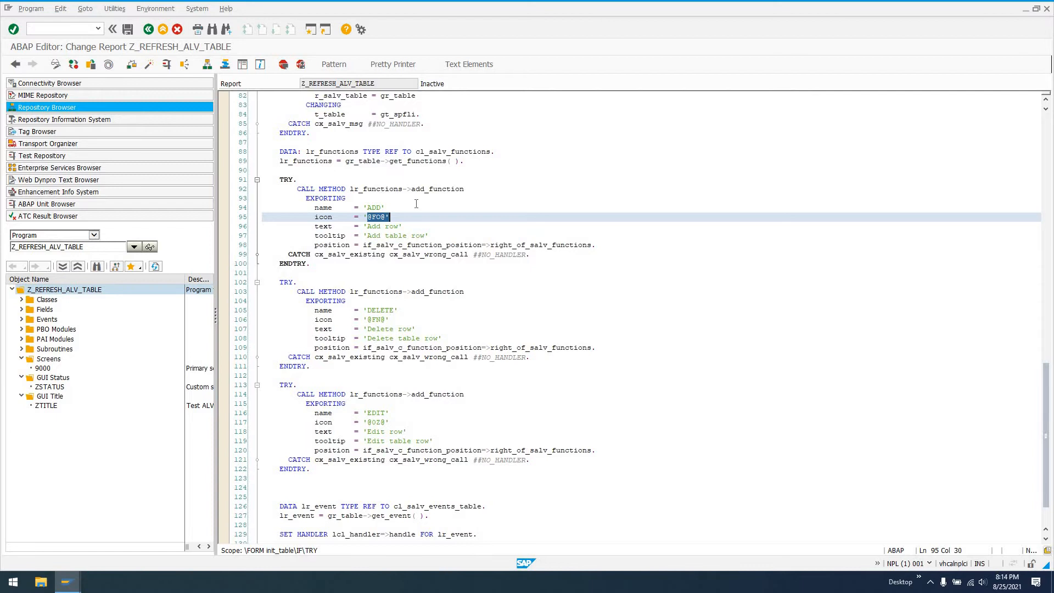
{"action": "scroll", "scroll_direction": "down", "scroll_amount": 3}
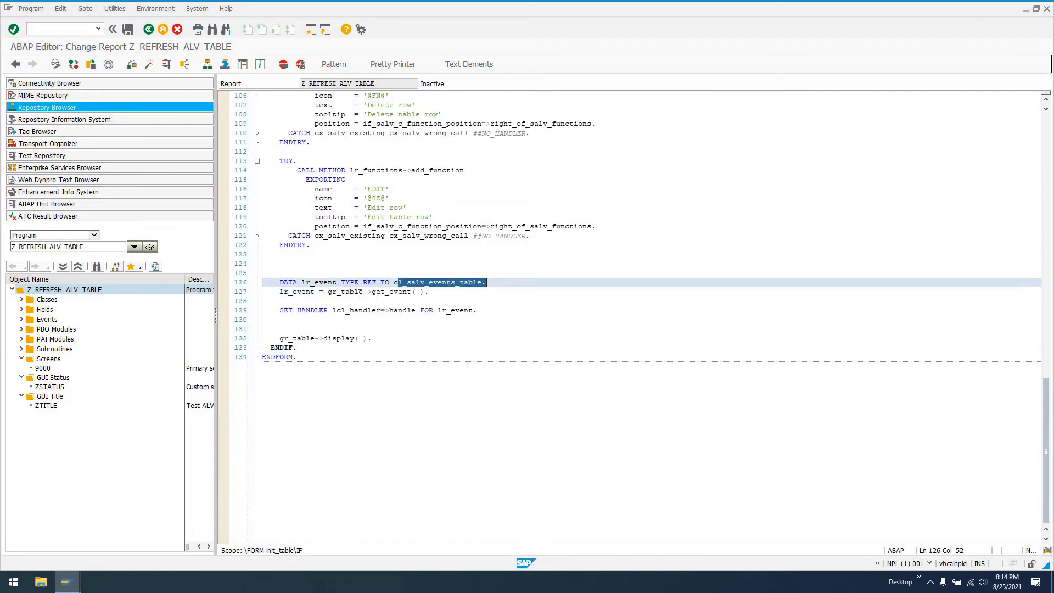
{"action": "double_click", "coordinate": [345, 291]}
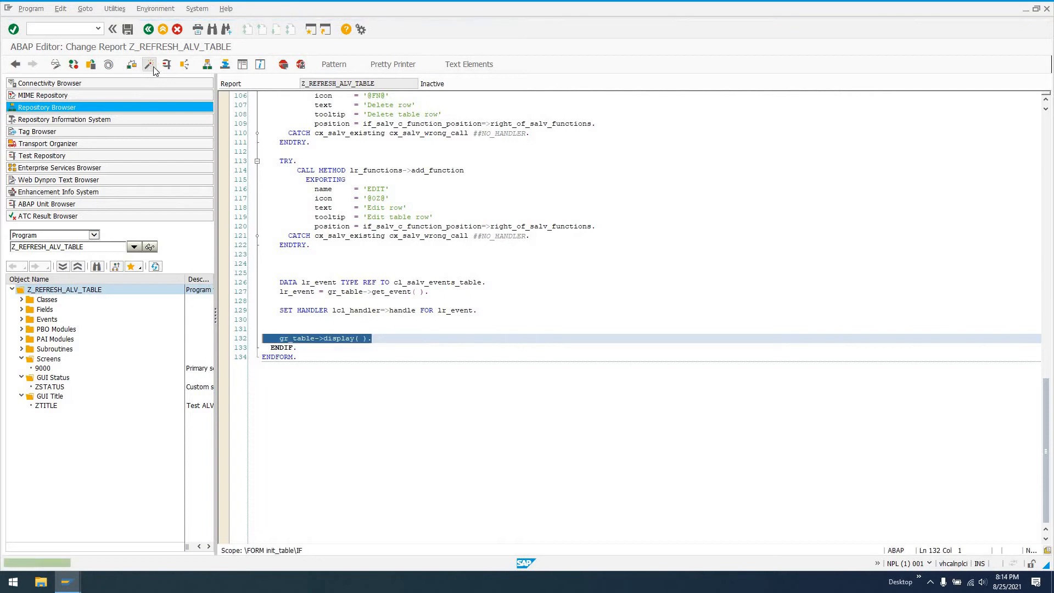
Activate and run the report as Test ALV program, then select the DL 1699 flight row.
{"action": "left_click", "coordinate": [166, 64]}
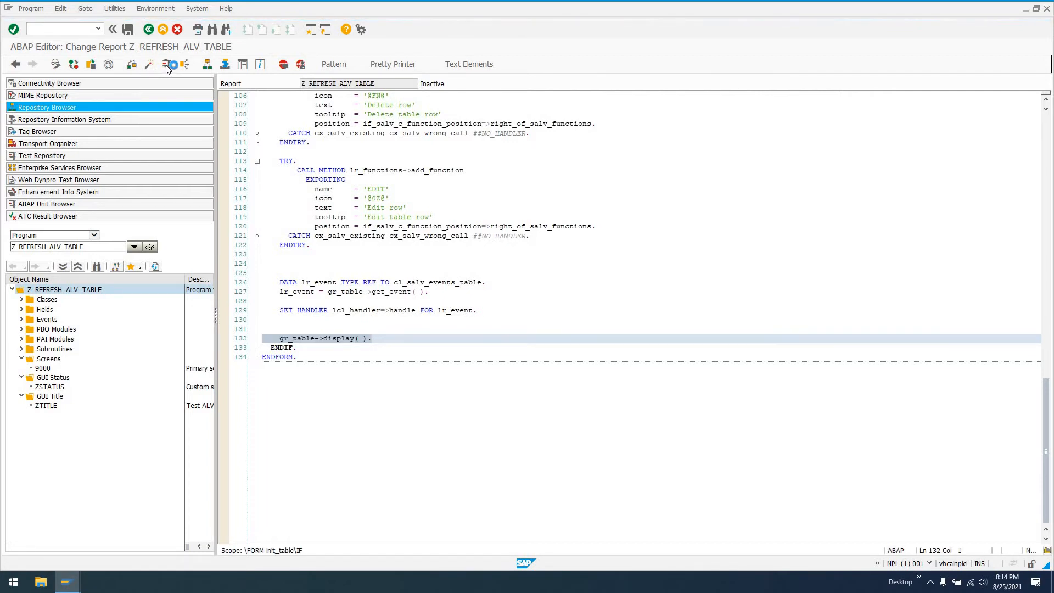
{"action": "left_click", "coordinate": [166, 63]}
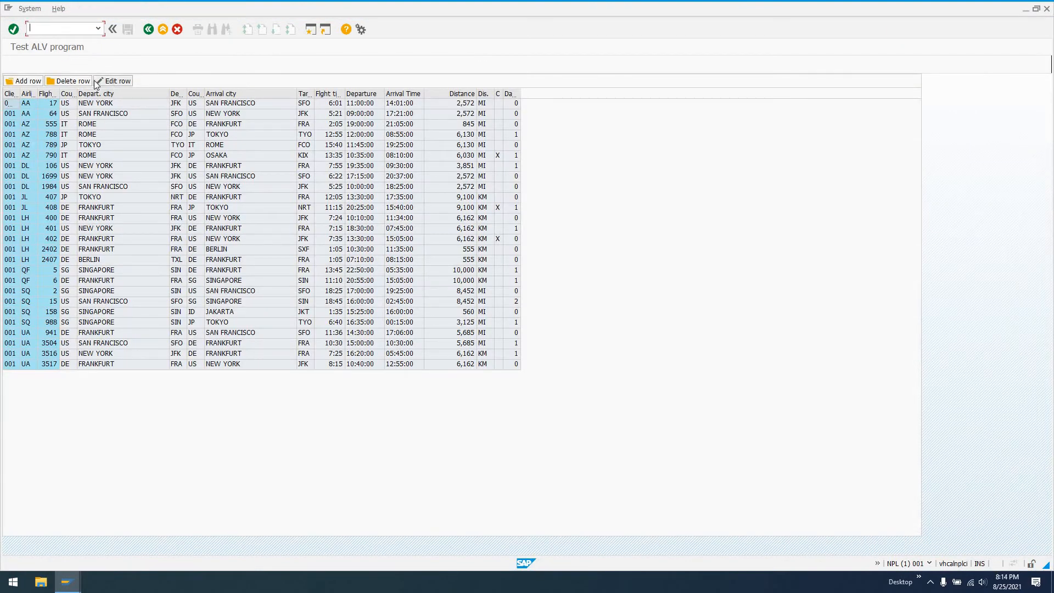
{"action": "mouse_move", "coordinate": [68, 80]}
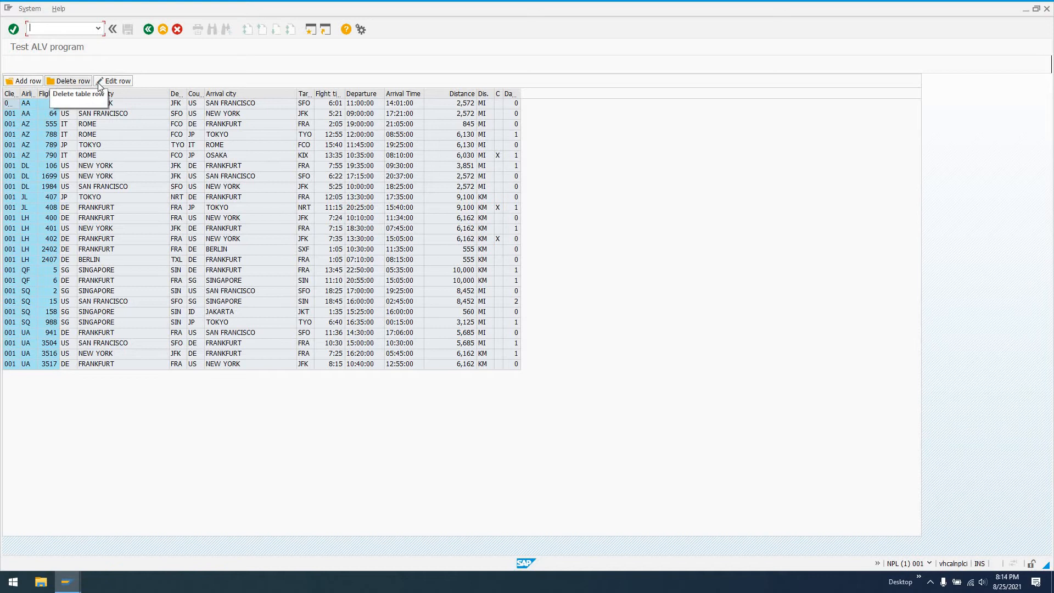
{"action": "mouse_move", "coordinate": [113, 80]}
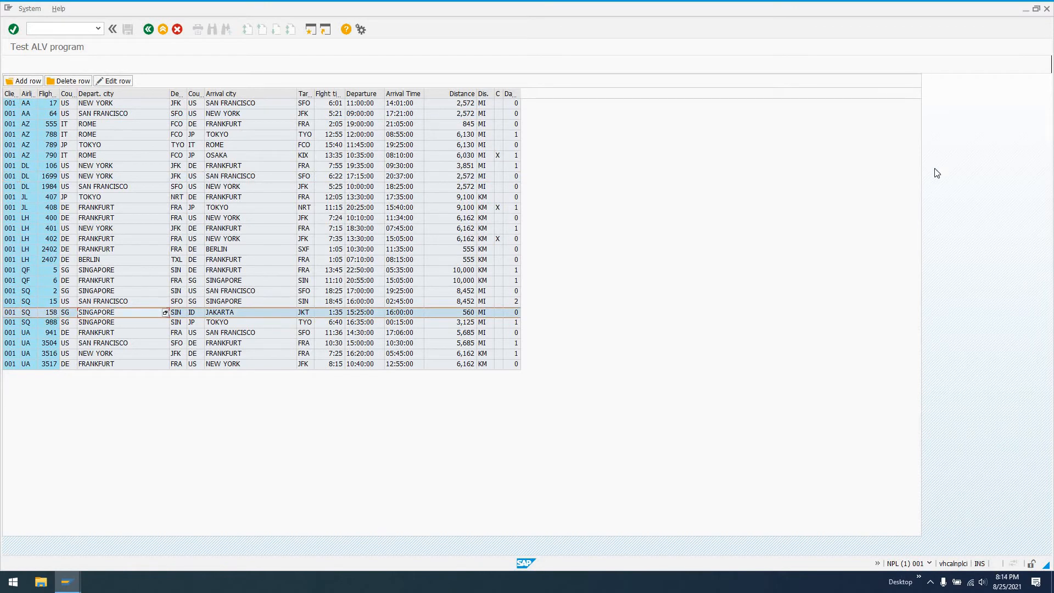
{"action": "mouse_move", "coordinate": [812, 536]}
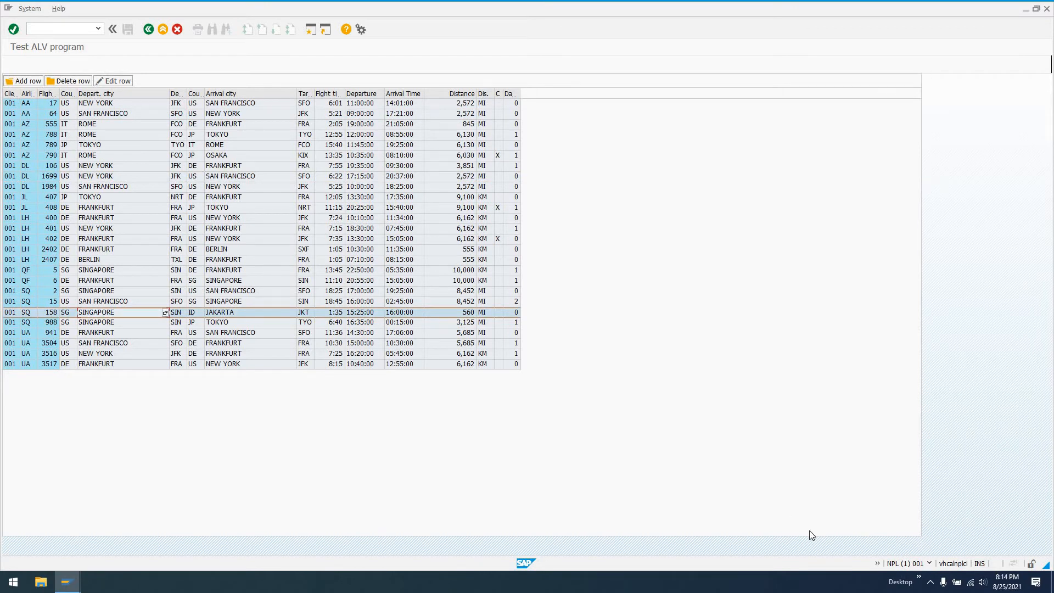
{"action": "mouse_move", "coordinate": [421, 282]}
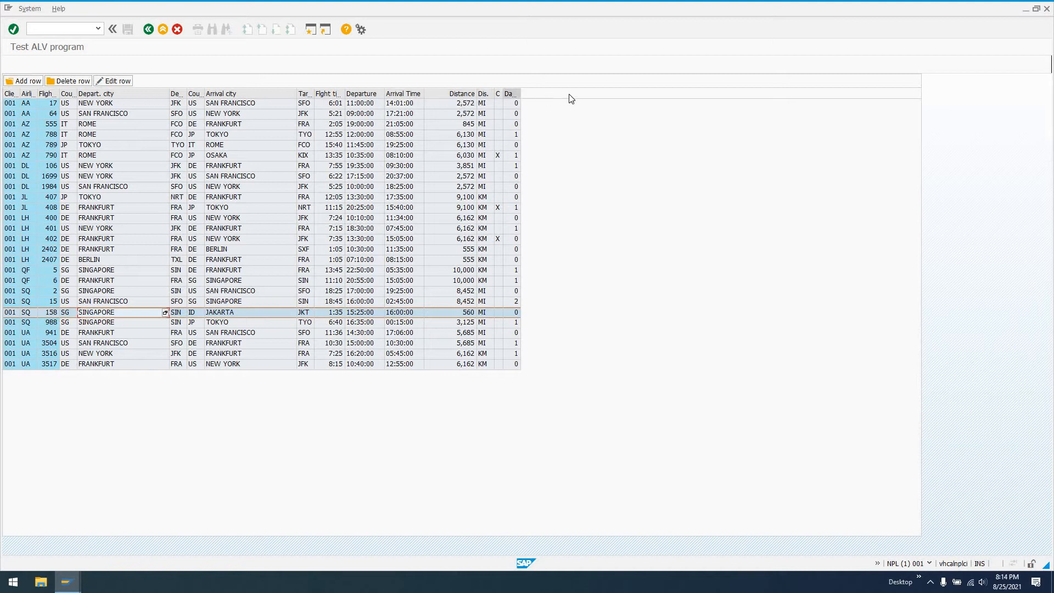
{"action": "mouse_move", "coordinate": [7, 122]}
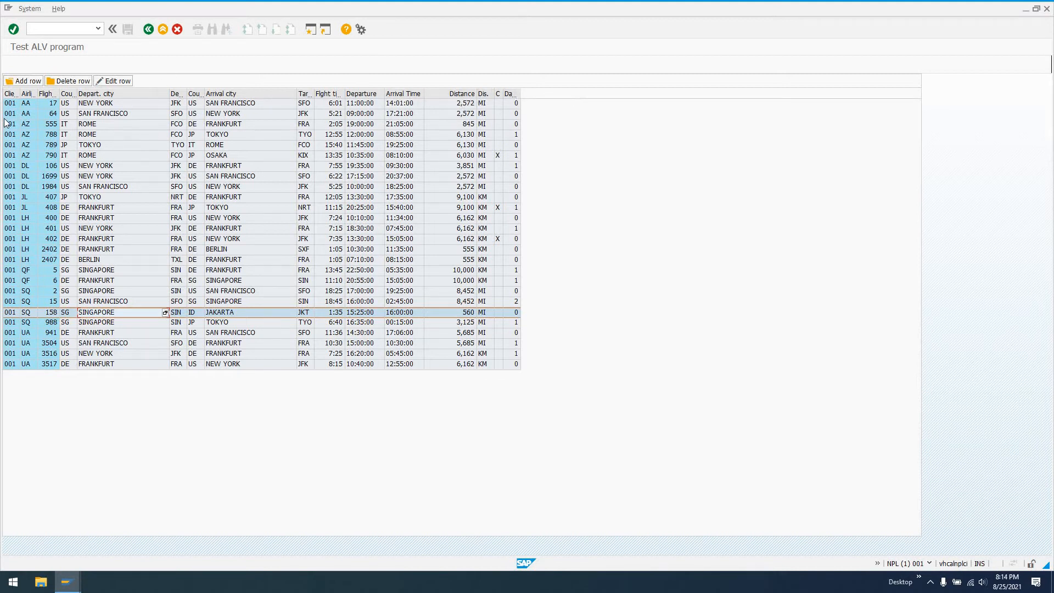
{"action": "left_click", "coordinate": [94, 166]}
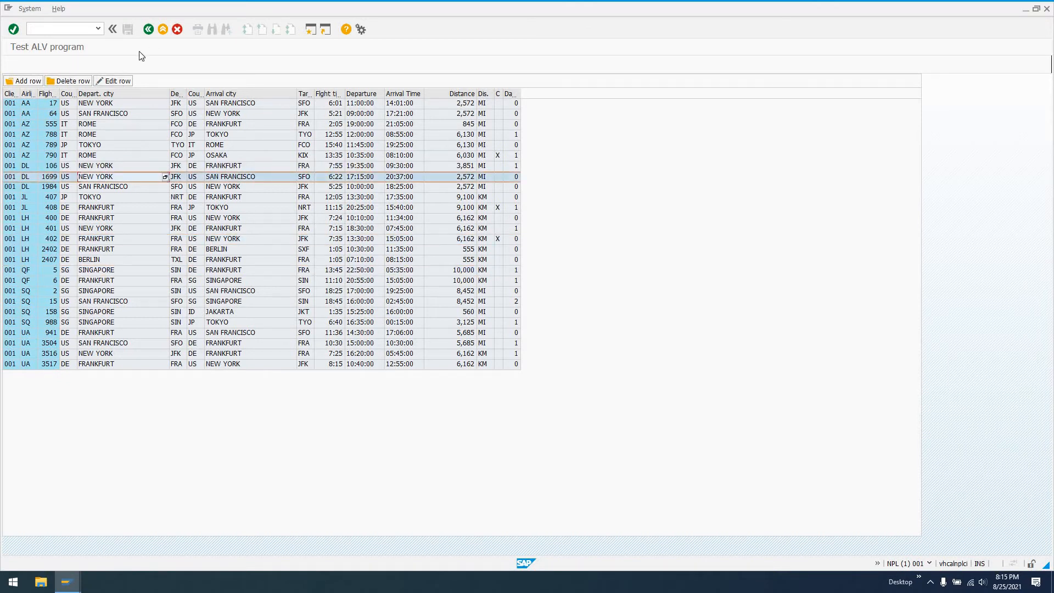
{"action": "mouse_move", "coordinate": [163, 29]}
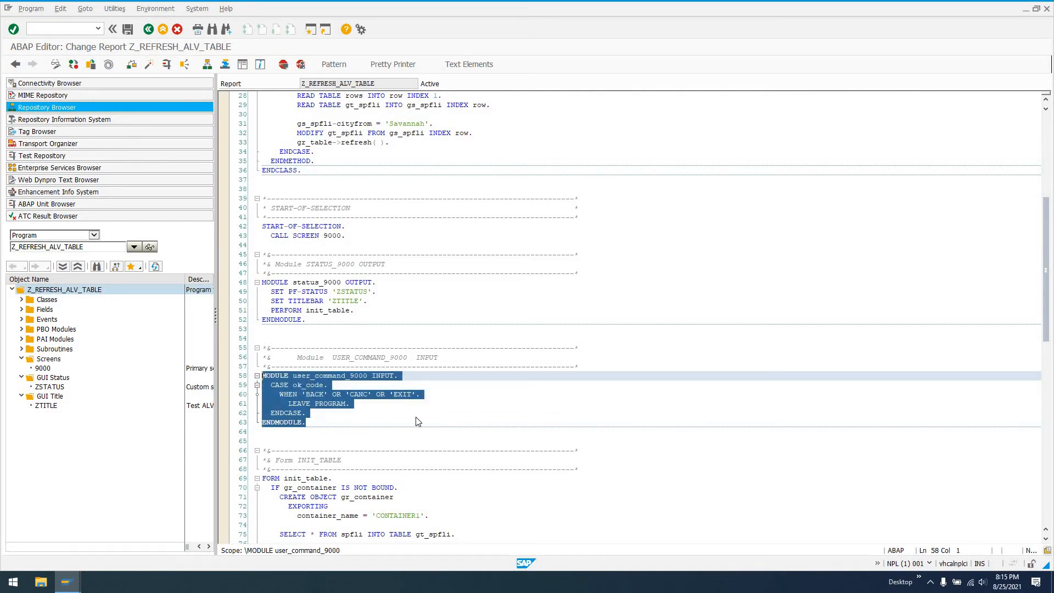
{"action": "left_click", "coordinate": [323, 403]}
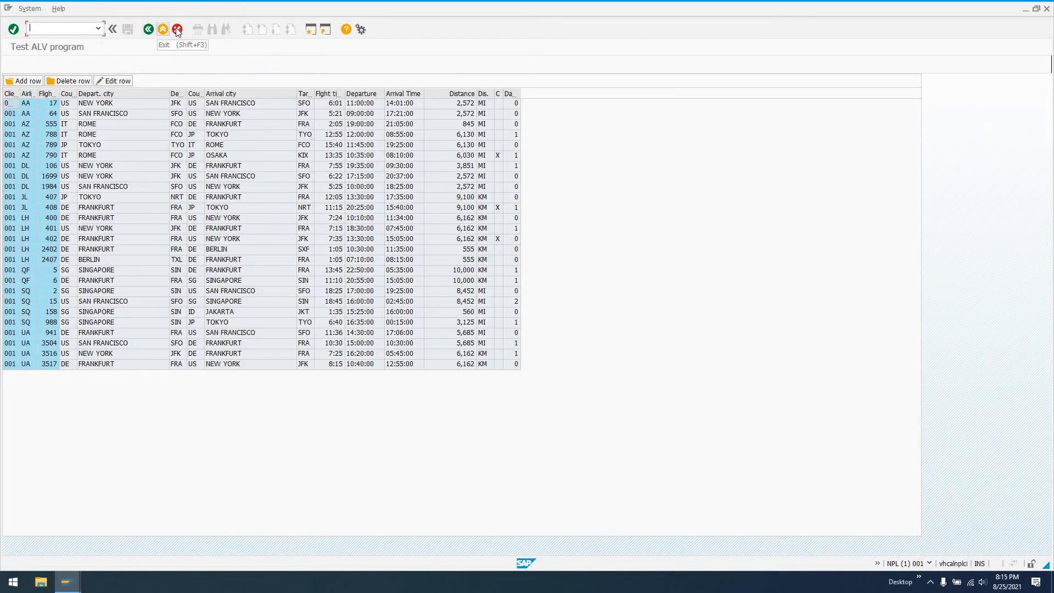
{"action": "left_click", "coordinate": [177, 28]}
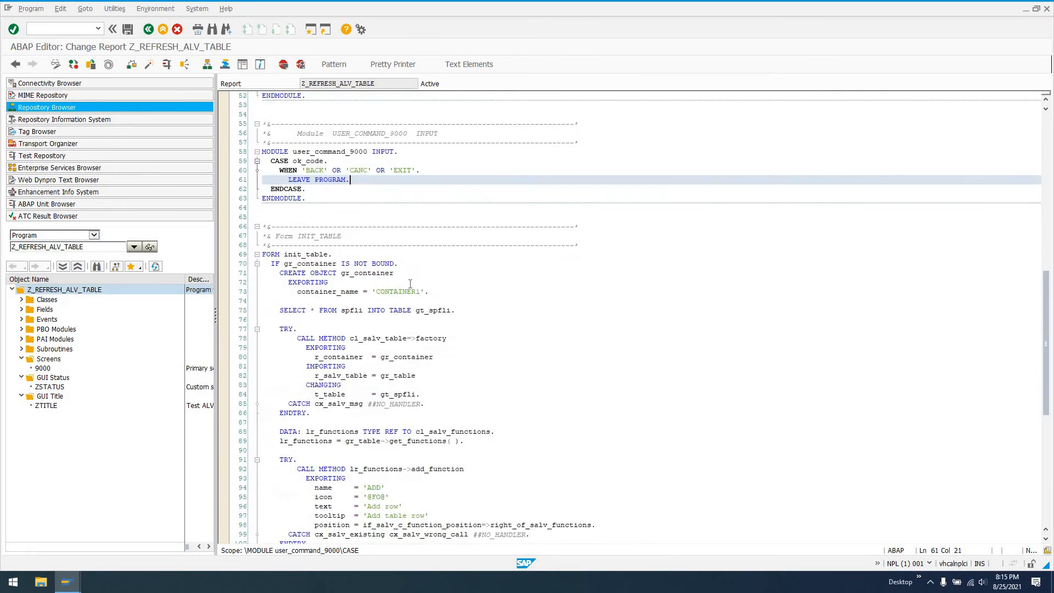
{"action": "scroll", "scroll_direction": "down", "scroll_amount": 3}
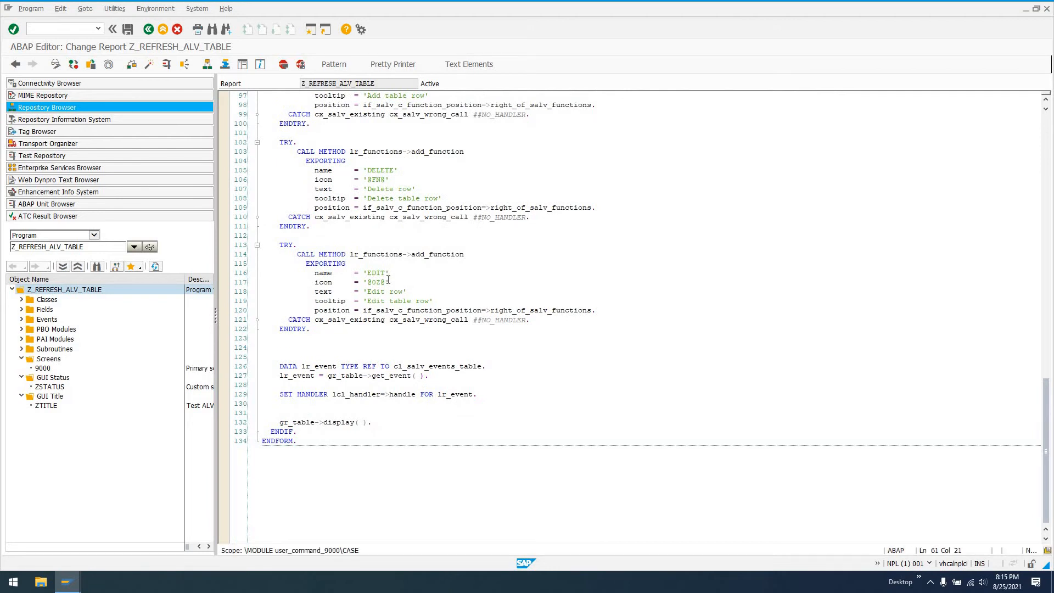
{"action": "scroll", "scroll_direction": "down", "scroll_amount": 3}
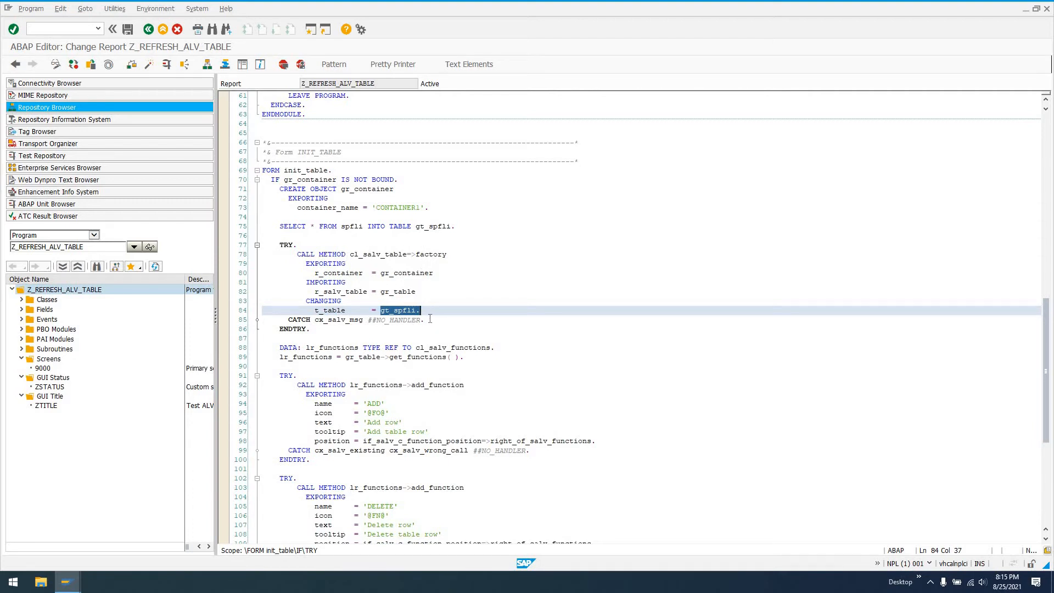
{"action": "scroll", "scroll_direction": "down", "scroll_amount": 3}
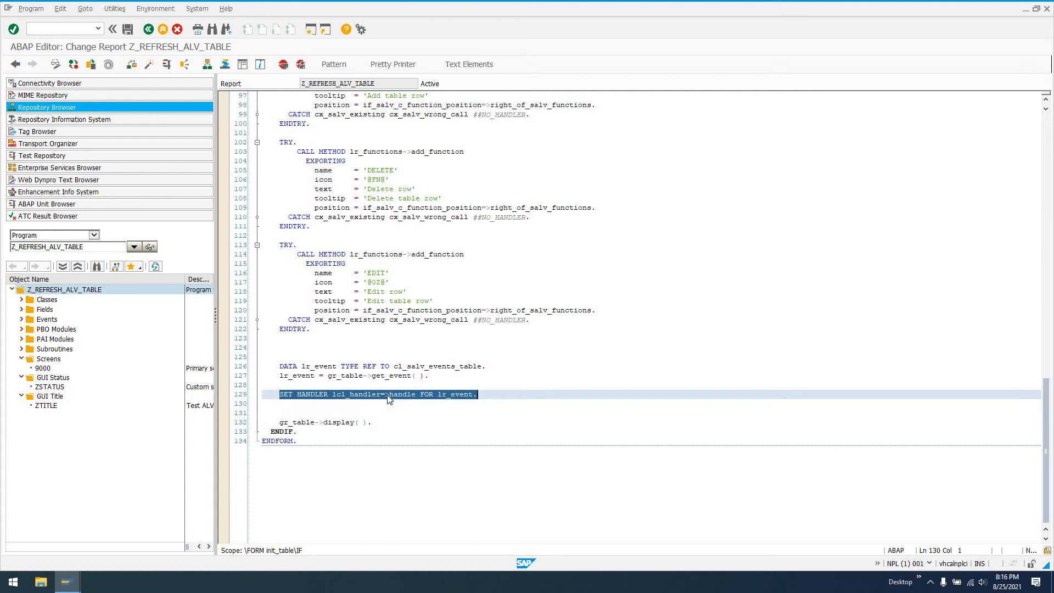
{"action": "left_click", "coordinate": [394, 339]}
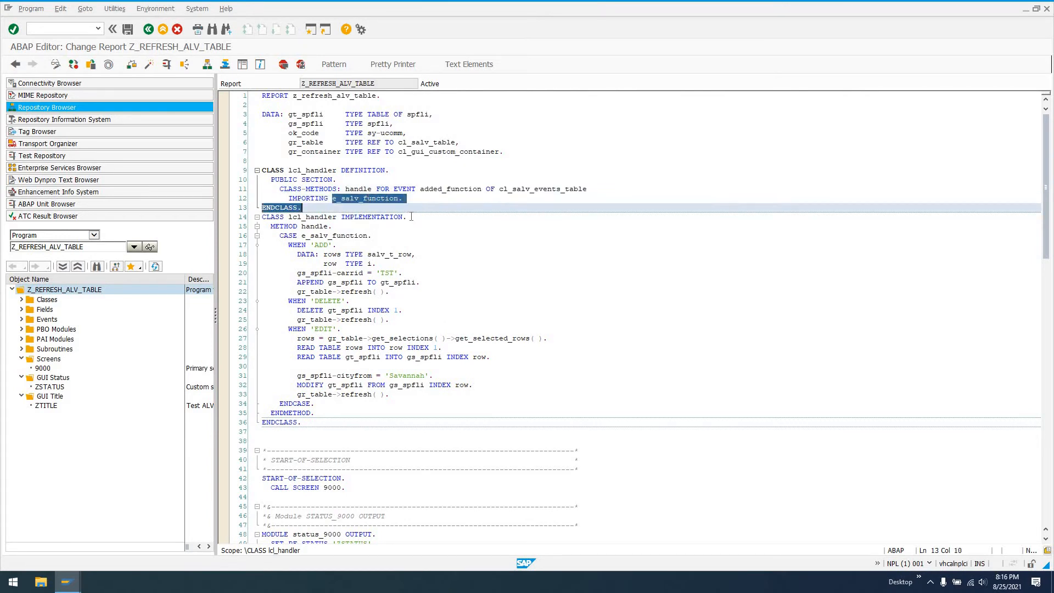
Move the DATA: rows/row declarations from the handler's ADD branch into the EDIT branch and reactivate.
{"action": "scroll", "scroll_direction": "down", "scroll_amount": 3}
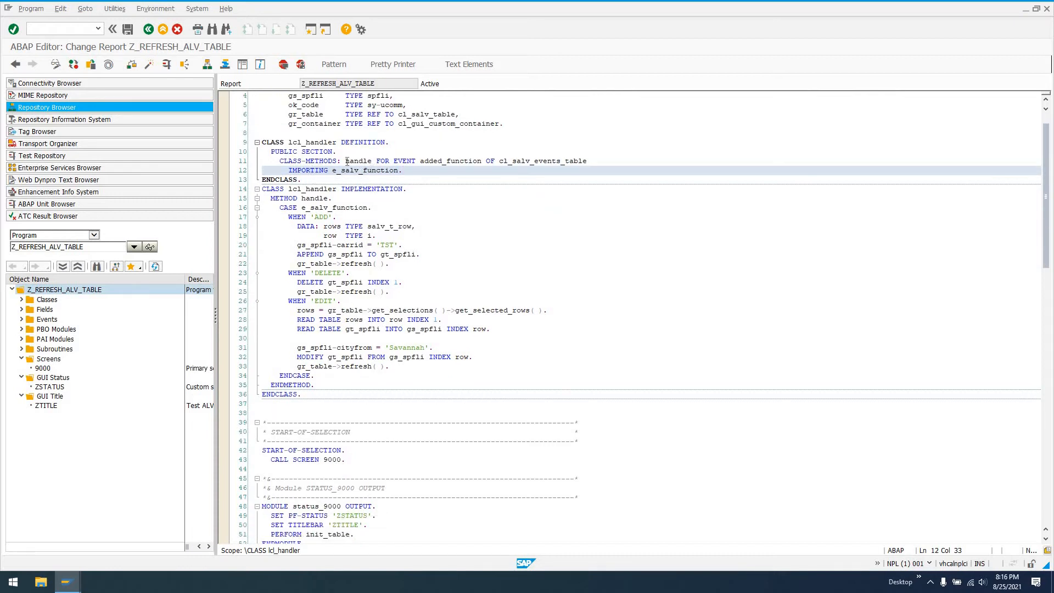
{"action": "double_click", "coordinate": [358, 161]}
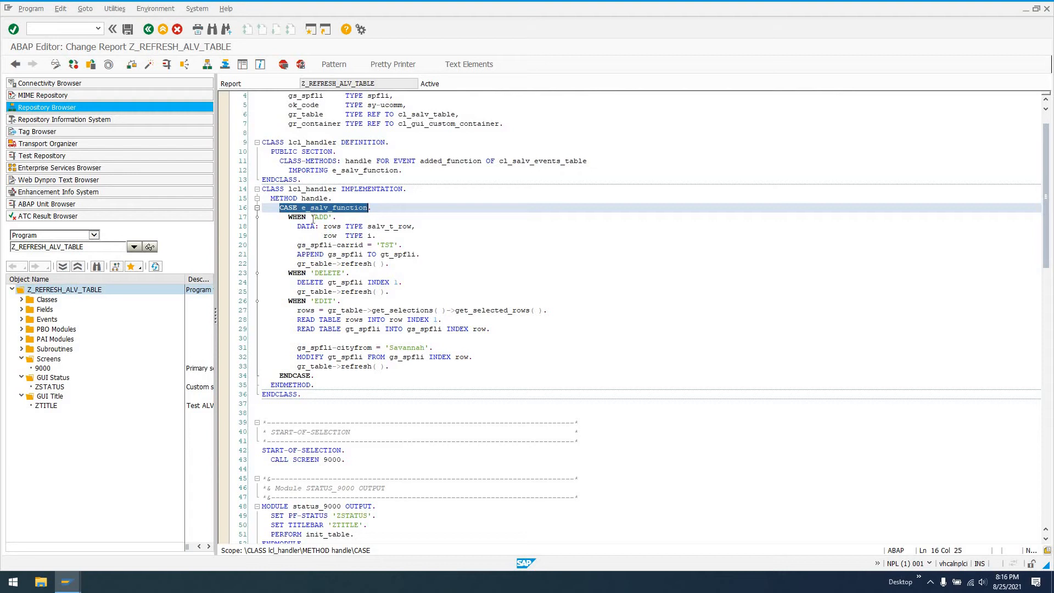
{"action": "left_click", "coordinate": [321, 216]}
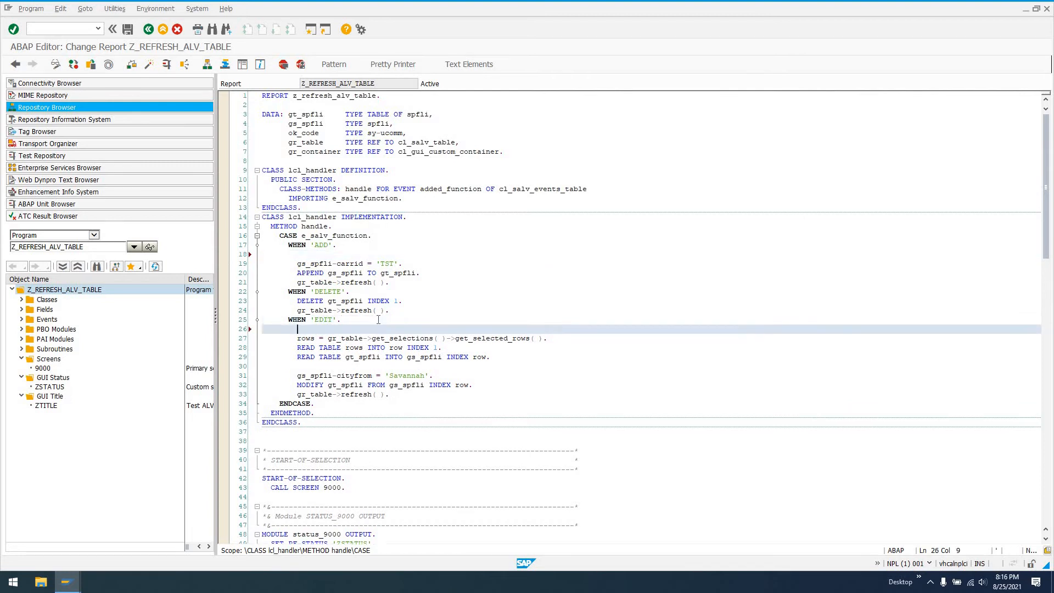
{"action": "type", "text": "DATA: rows TYPE salv_t_row,"}
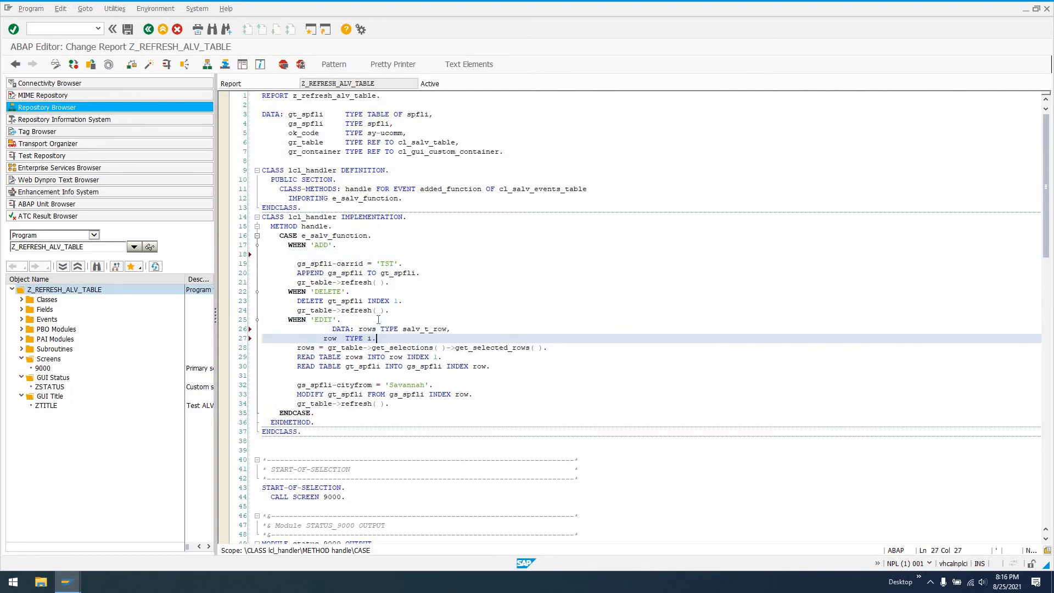
{"action": "left_click", "coordinate": [393, 64]}
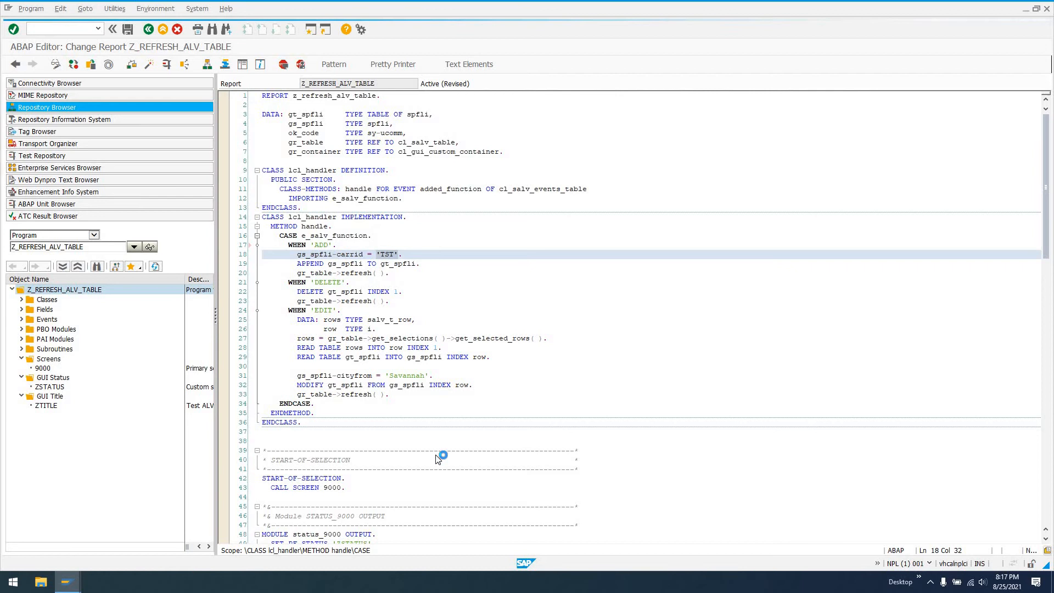
{"action": "mouse_move", "coordinate": [310, 245]}
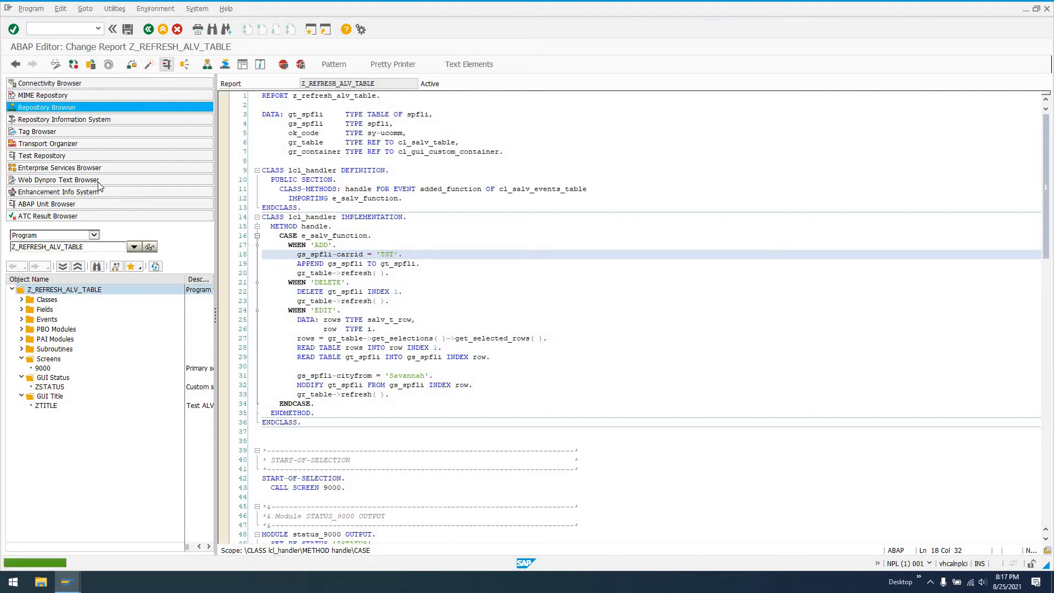
Run the report, add three TST rows to the flights table, then delete one row.
{"action": "key", "text": "F8"}
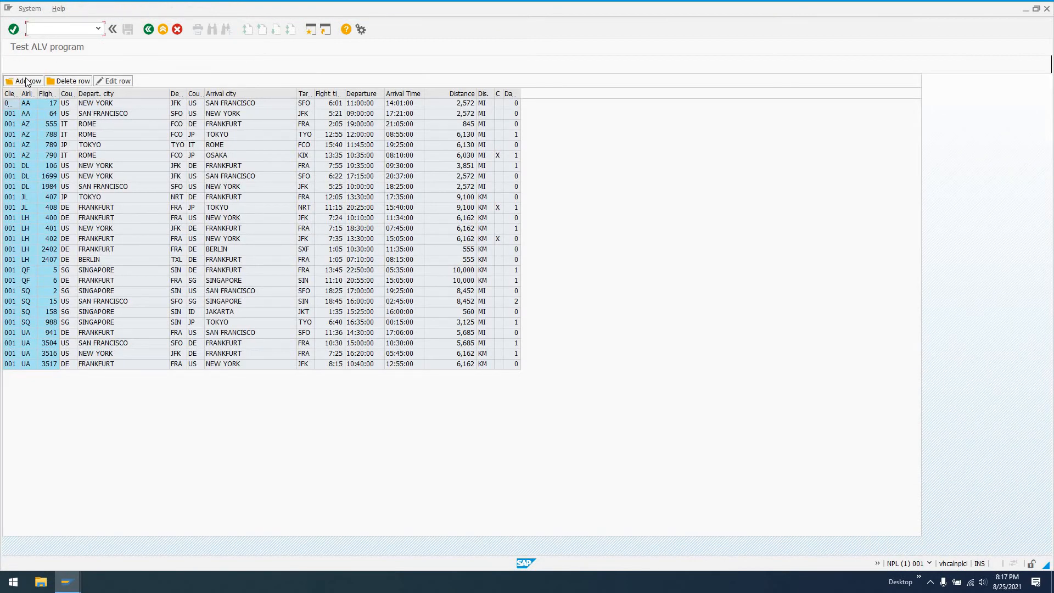
{"action": "left_click", "coordinate": [26, 80]}
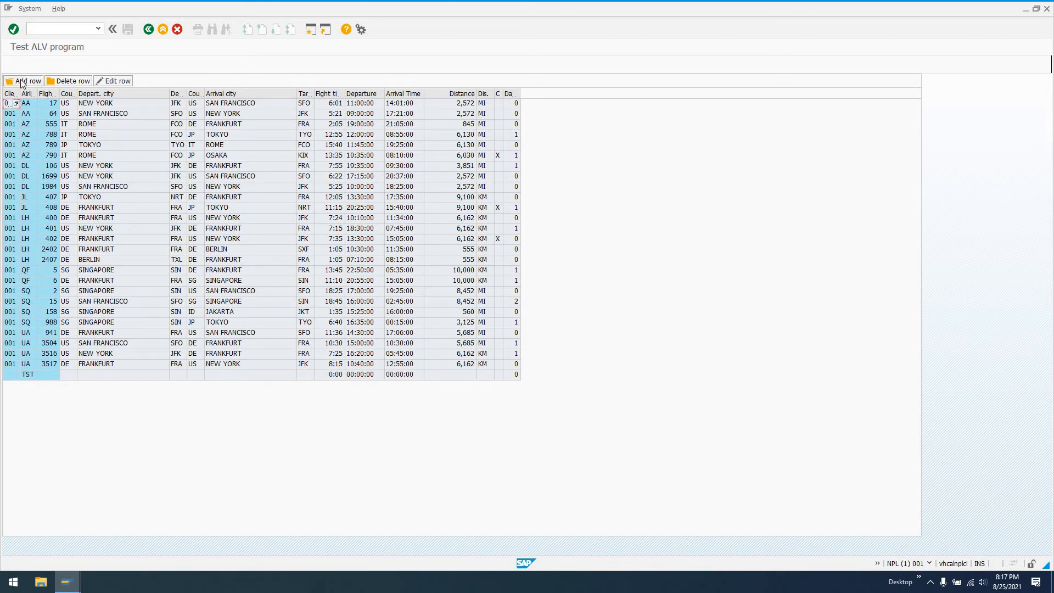
{"action": "left_click", "coordinate": [23, 80]}
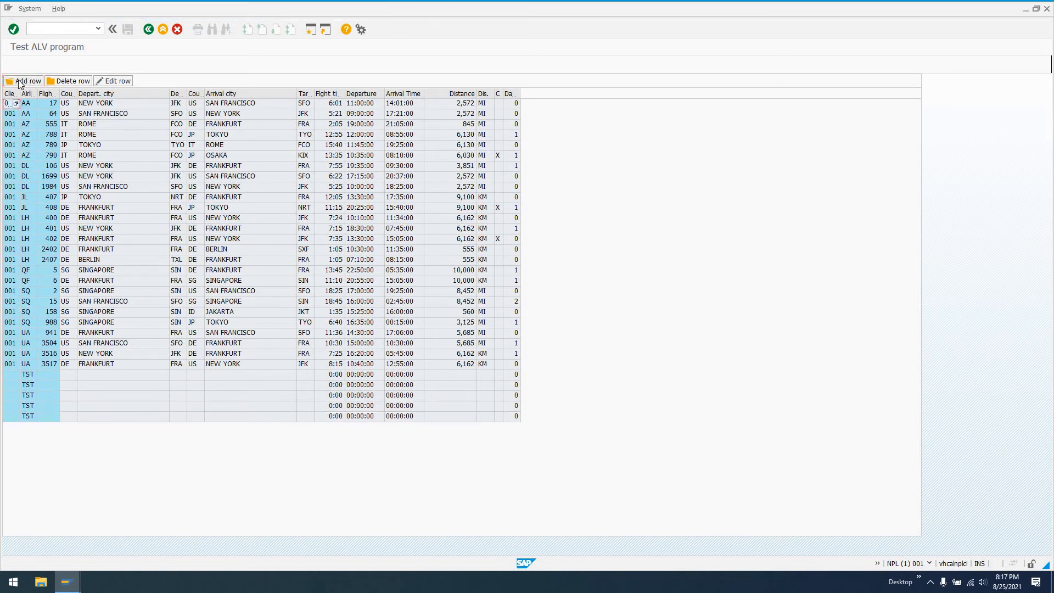
{"action": "left_click", "coordinate": [25, 81]}
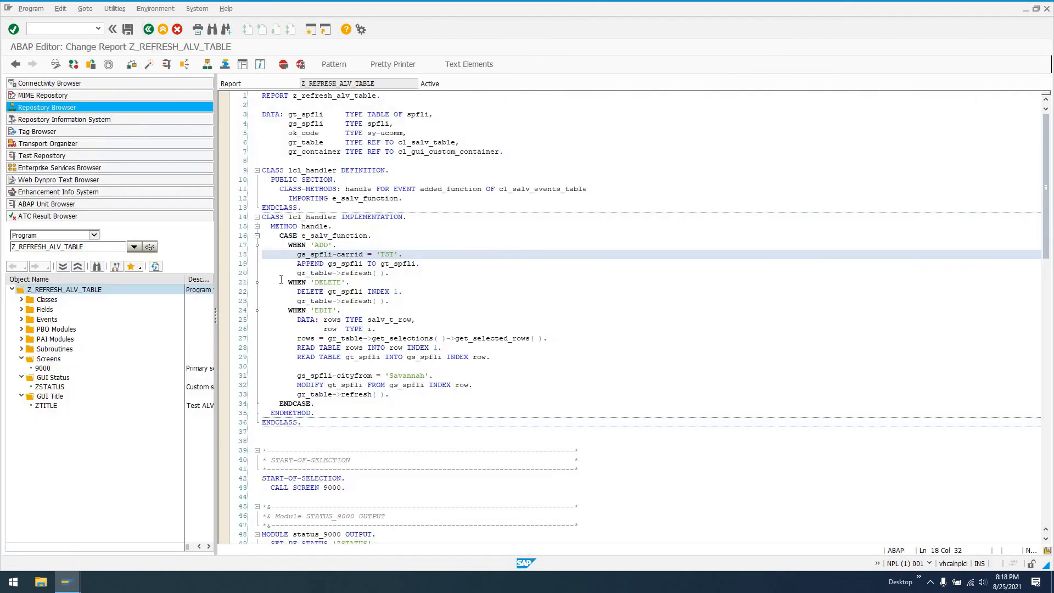
{"action": "left_click_drag", "start_coordinate": [289, 282], "coordinate": [400, 291]}
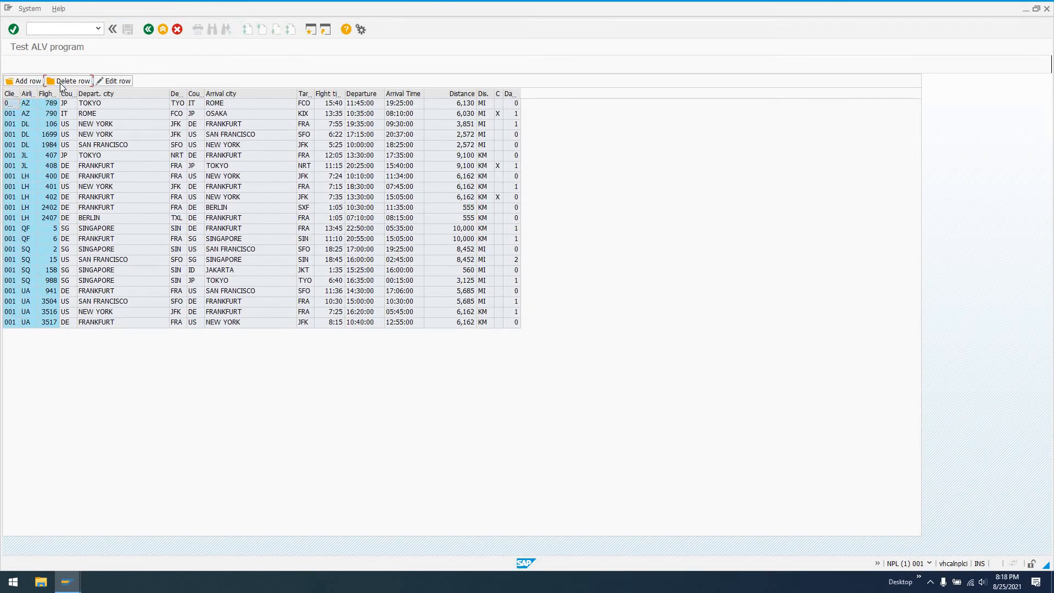
{"action": "left_click", "coordinate": [72, 81]}
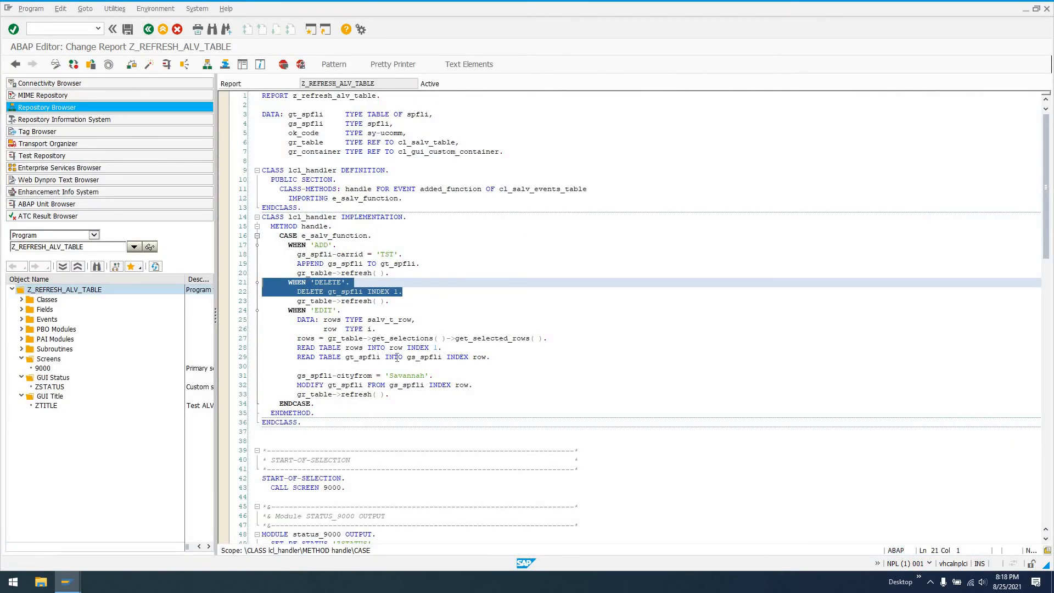
Review the EDIT branch: the Savannah cityfrom line, get_selected_rows call and READ TABLE by row index.
{"action": "scroll", "scroll_direction": "down", "scroll_amount": 3}
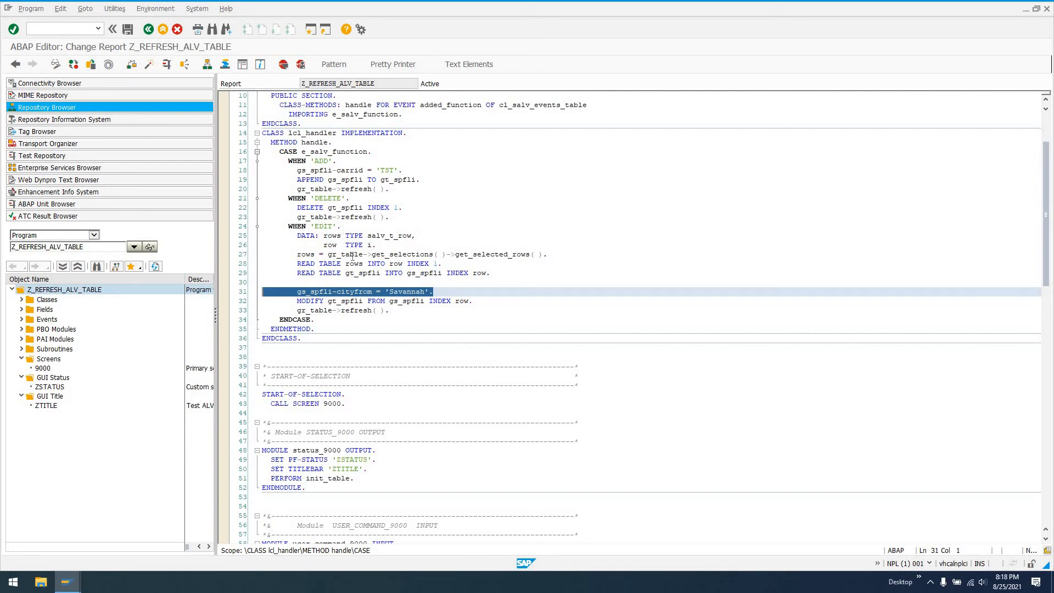
{"action": "left_click", "coordinate": [330, 254]}
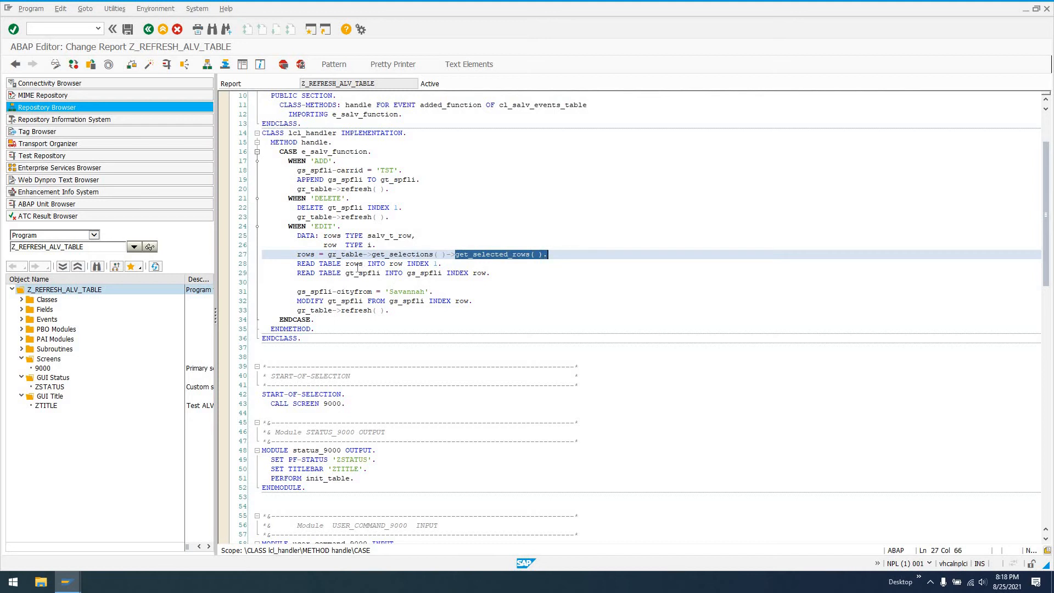
{"action": "double_click", "coordinate": [352, 263]}
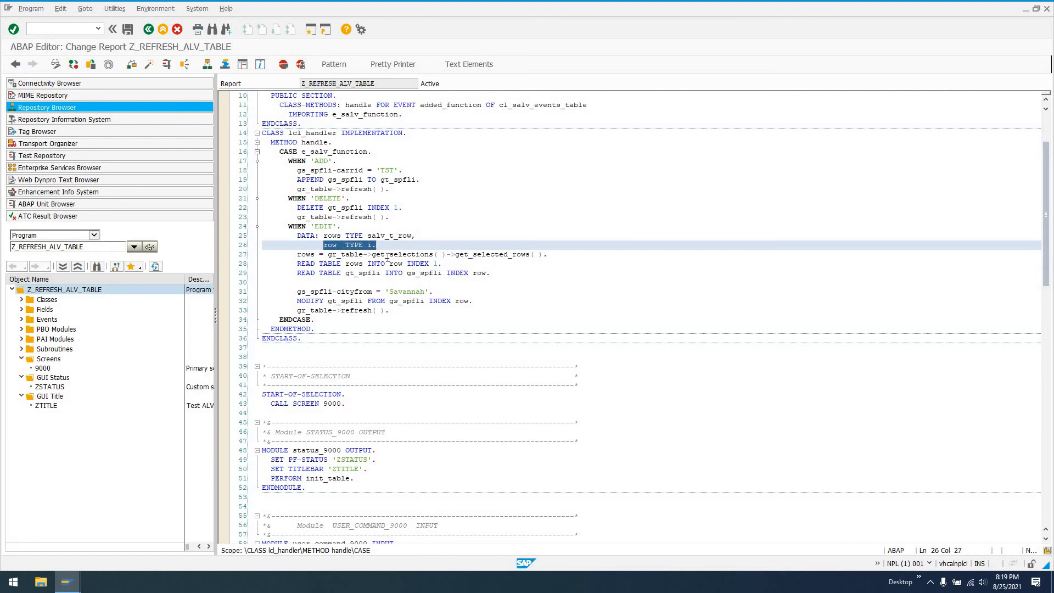
{"action": "mouse_move", "coordinate": [406, 211]}
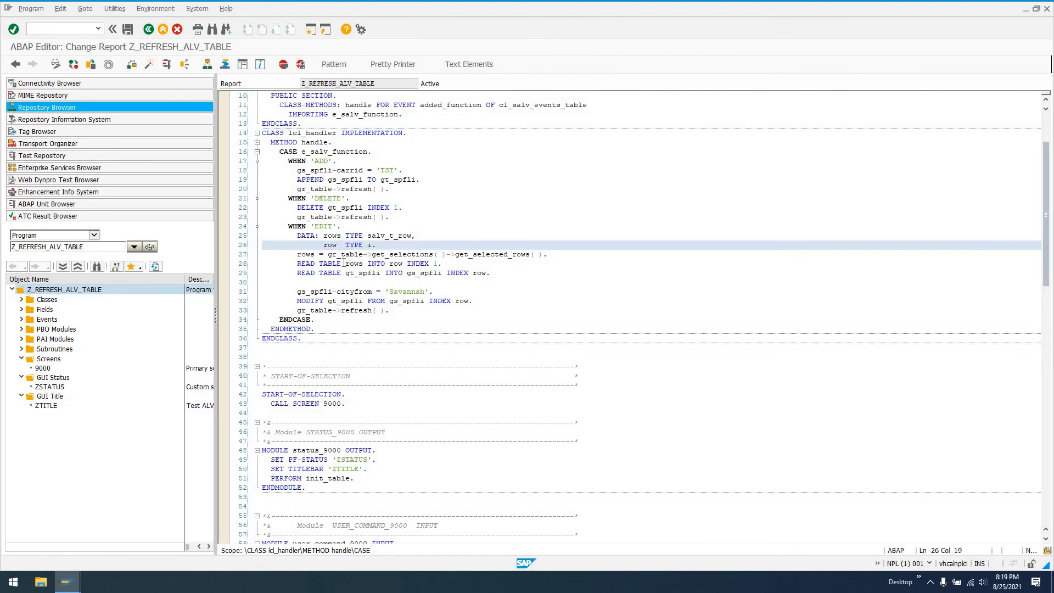
{"action": "left_click_drag", "start_coordinate": [344, 264], "coordinate": [443, 263]}
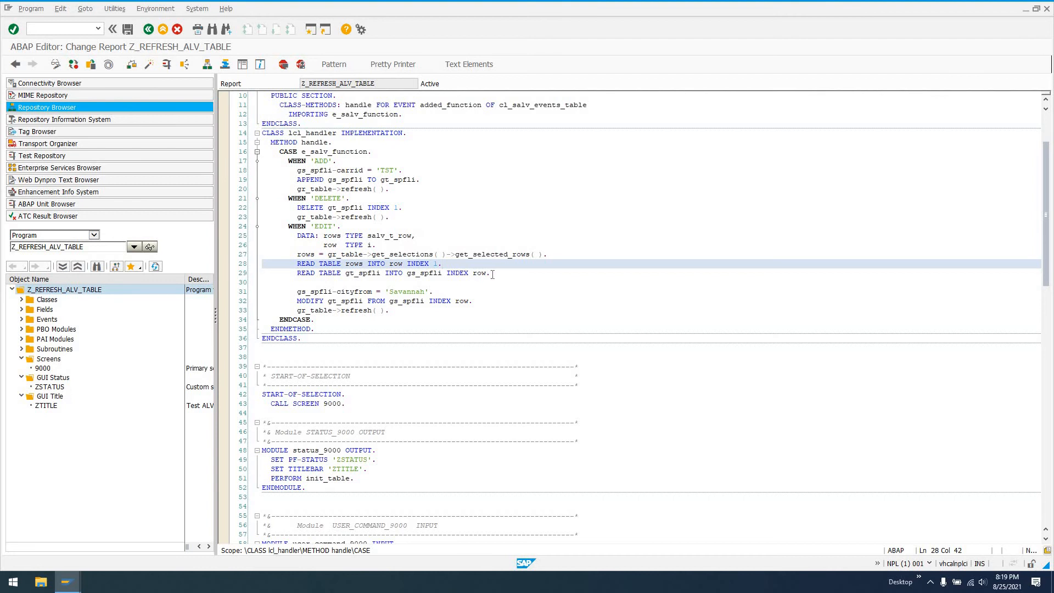
{"action": "double_click", "coordinate": [480, 273]}
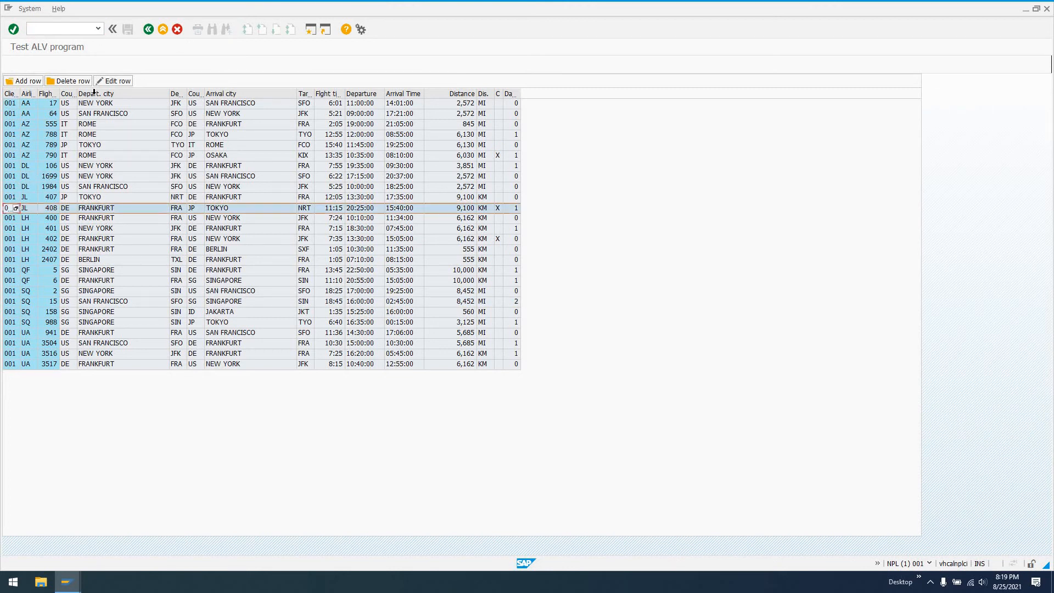
{"action": "mouse_move", "coordinate": [96, 93]}
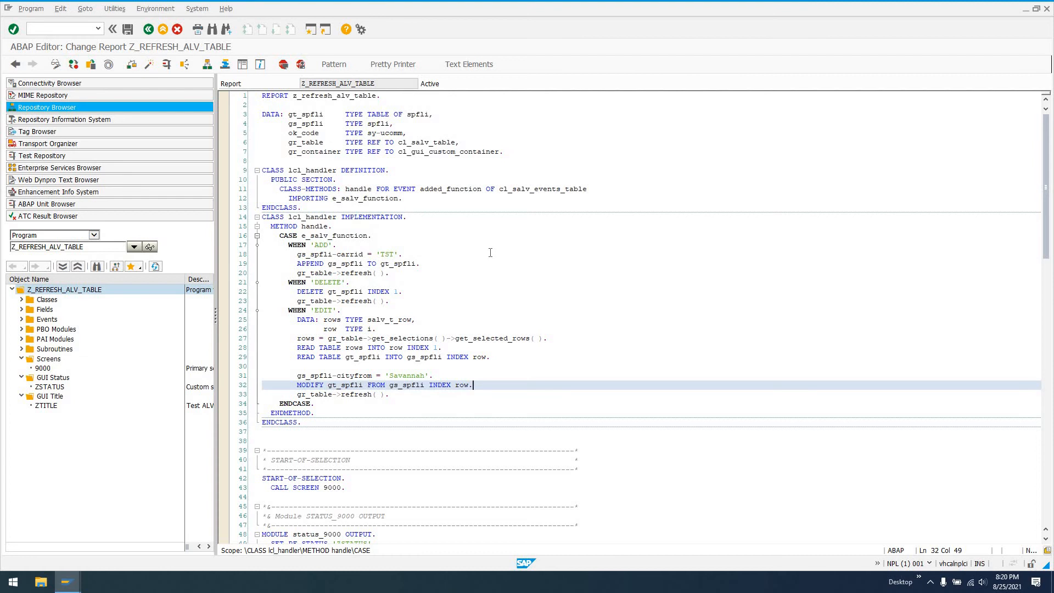
{"action": "mouse_move", "coordinate": [559, 226]}
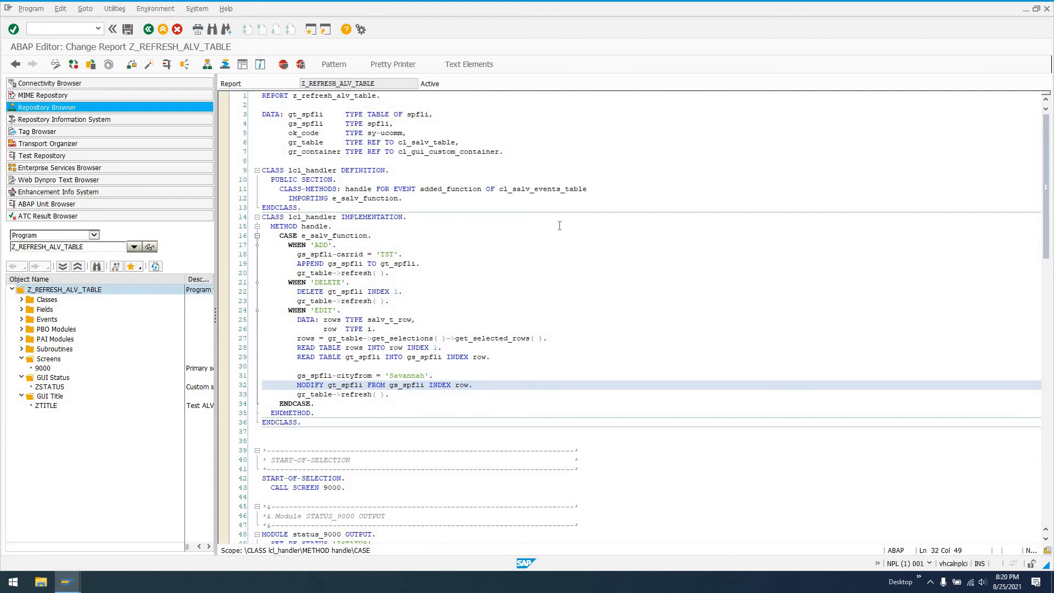
In FORM init_table, add "ICON_D OPEN_FOLDE and "ICON CHANGE comments after the DELETE and EDIT icon codes.
{"action": "scroll", "scroll_direction": "down", "scroll_amount": 3}
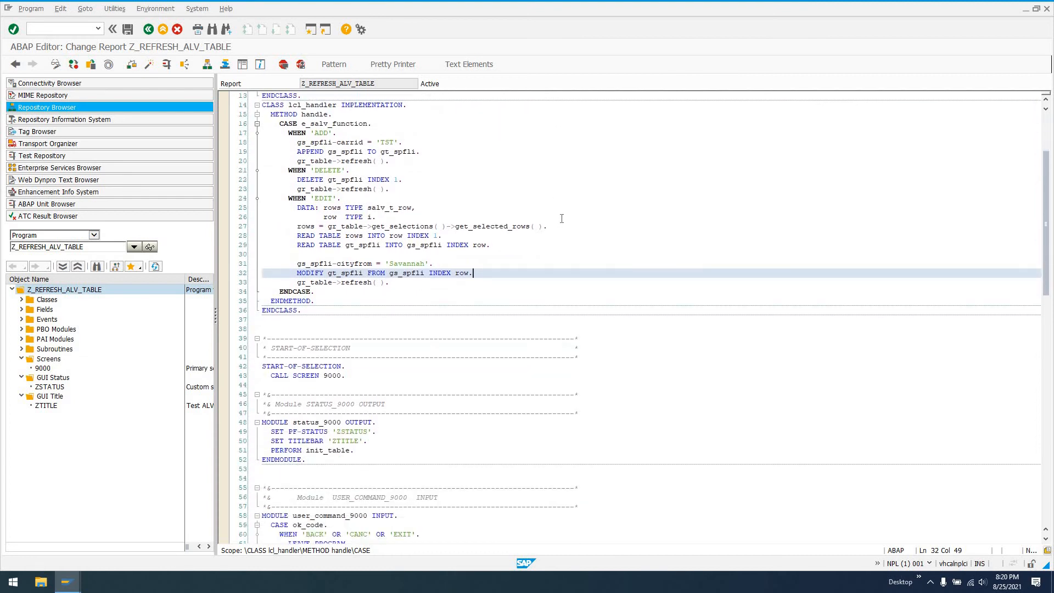
{"action": "scroll", "scroll_direction": "down", "scroll_amount": 3}
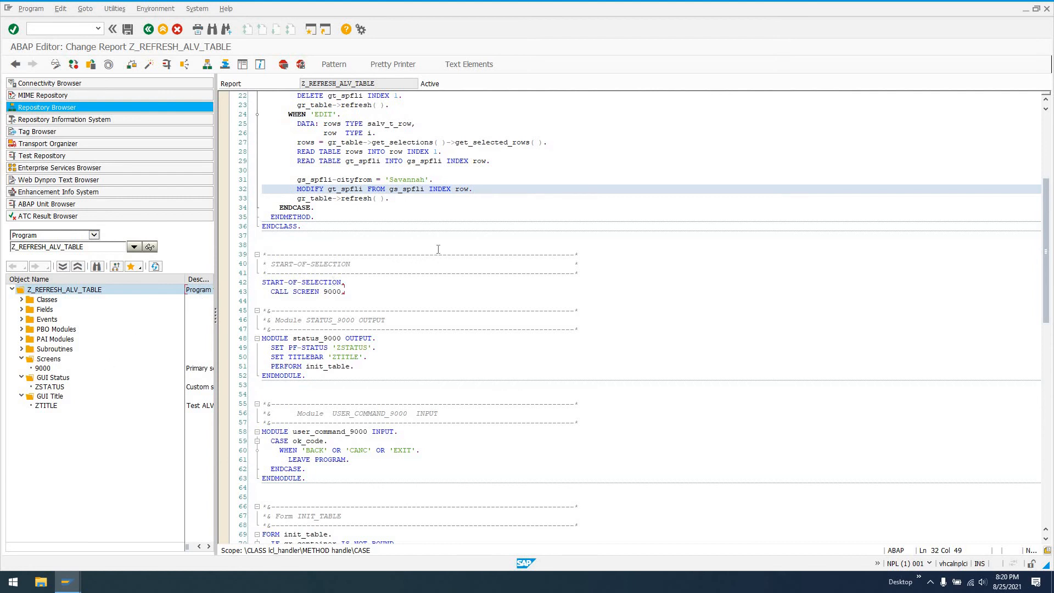
{"action": "scroll", "scroll_direction": "down", "scroll_amount": 3}
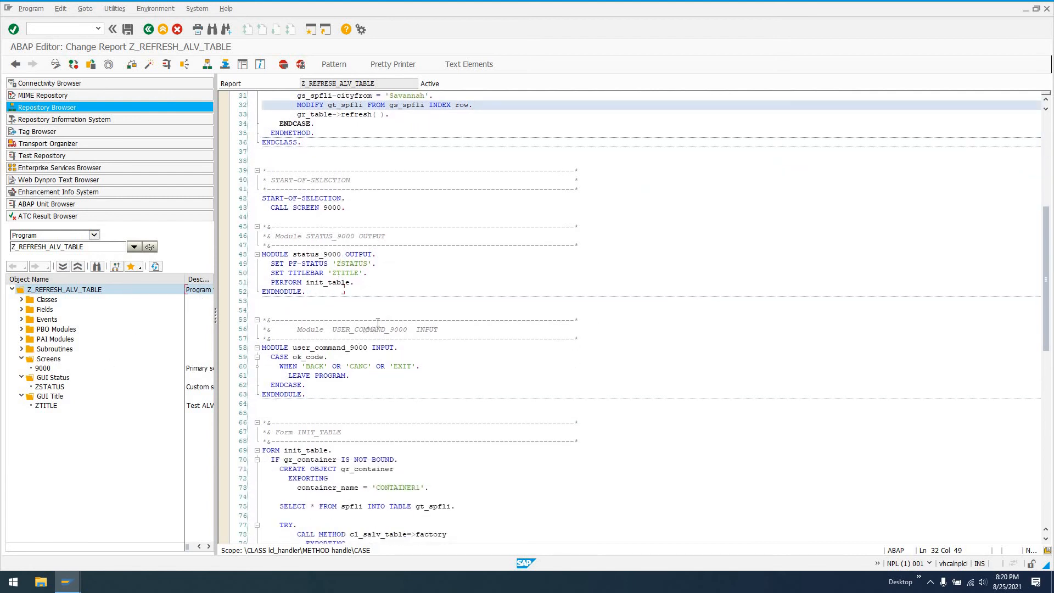
{"action": "scroll", "scroll_direction": "down", "scroll_amount": 3}
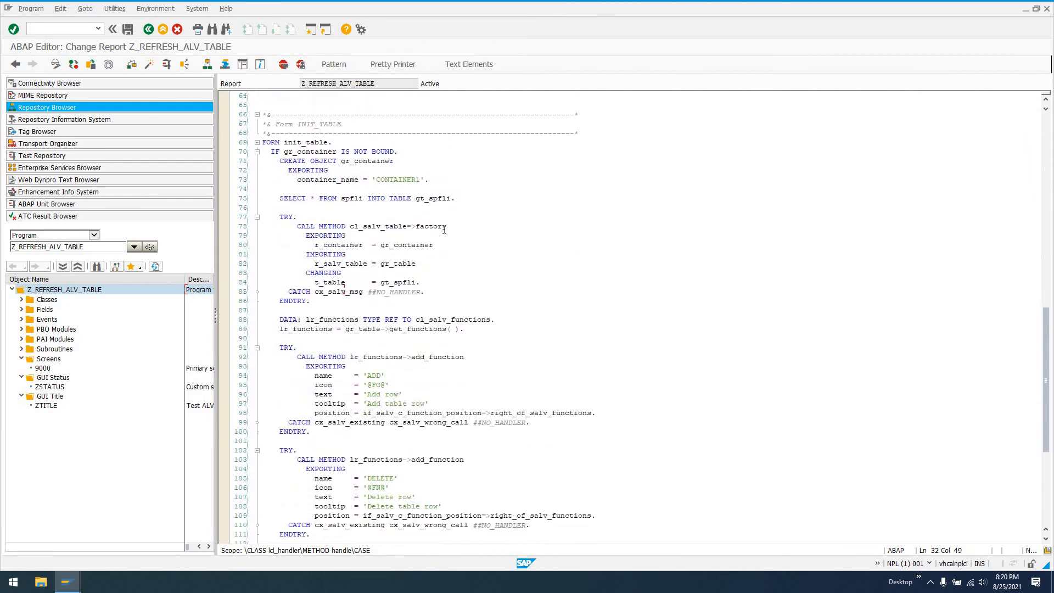
{"action": "scroll", "scroll_direction": "down", "scroll_amount": 3}
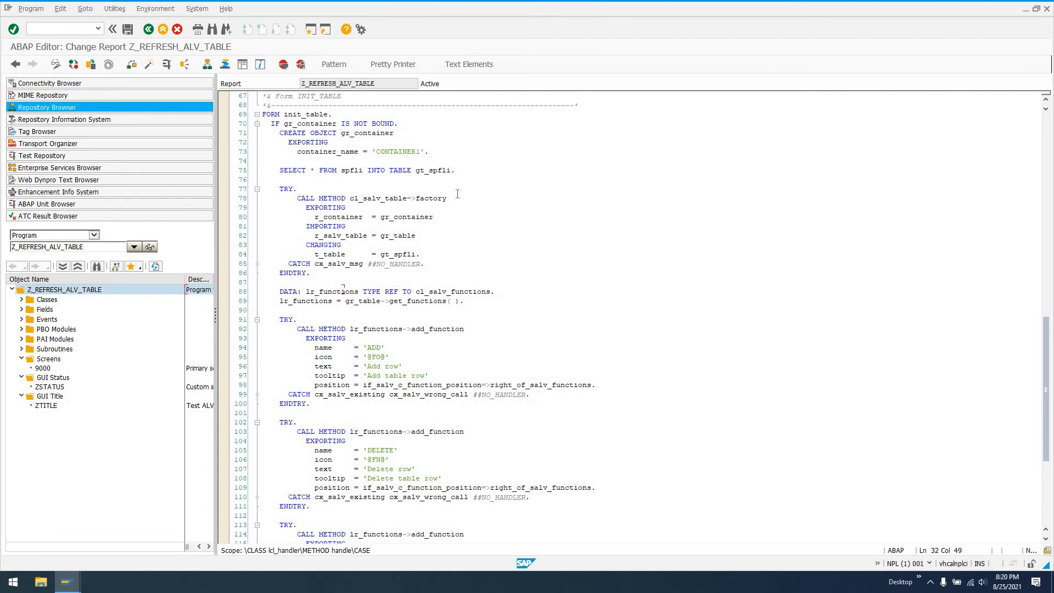
{"action": "mouse_move", "coordinate": [525, 233]}
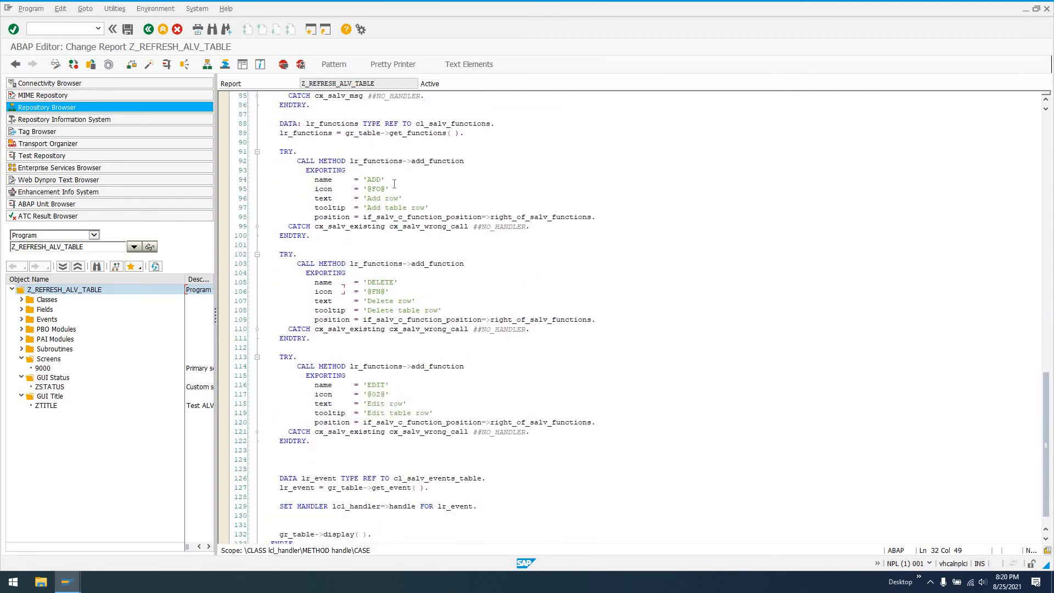
{"action": "double_click", "coordinate": [377, 189]}
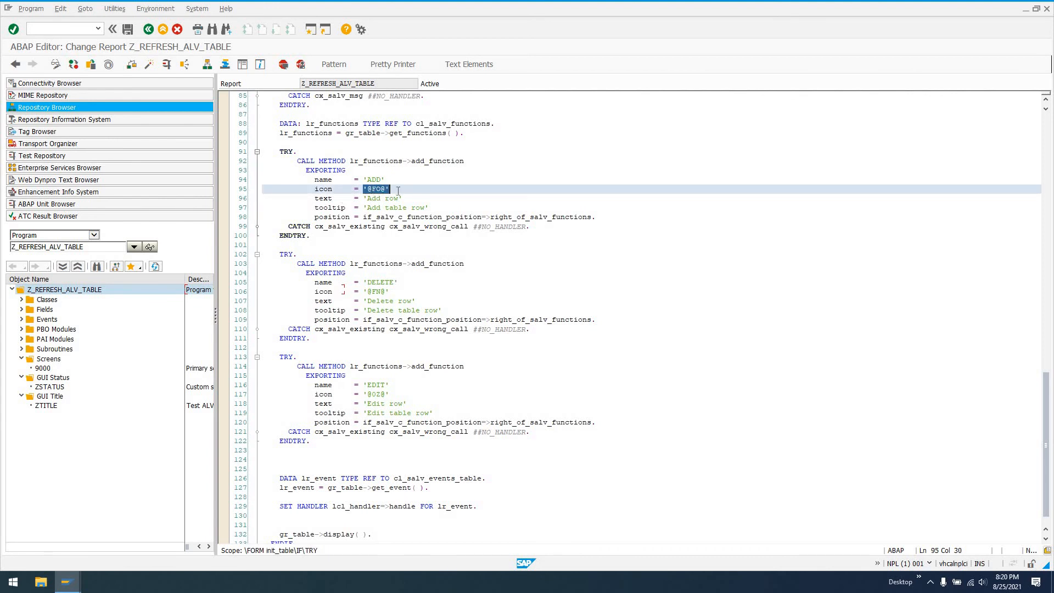
{"action": "mouse_move", "coordinate": [410, 187]}
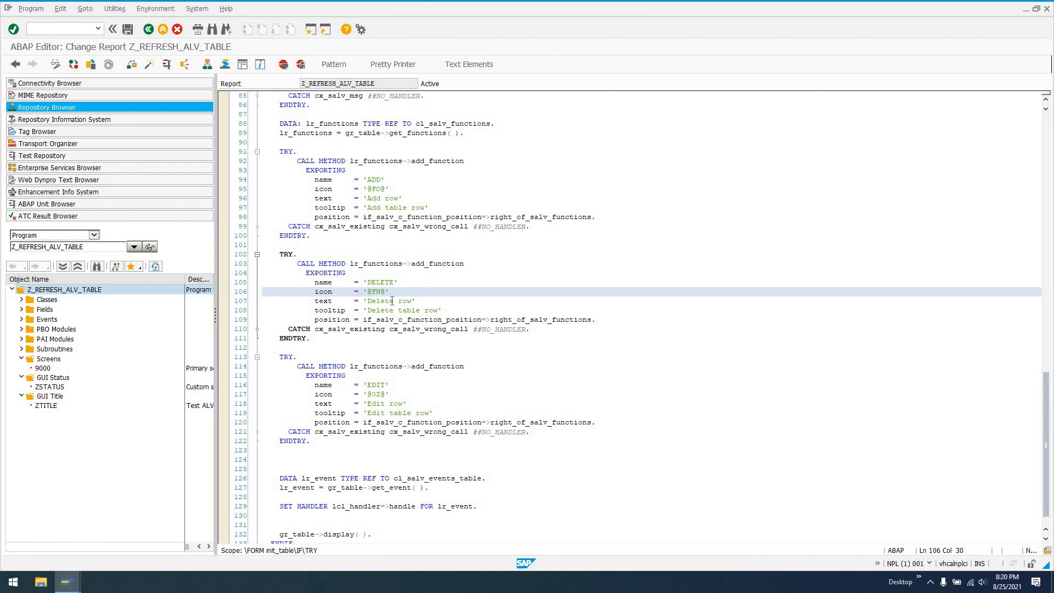
{"action": "type", "text": "\"ICON_D"}
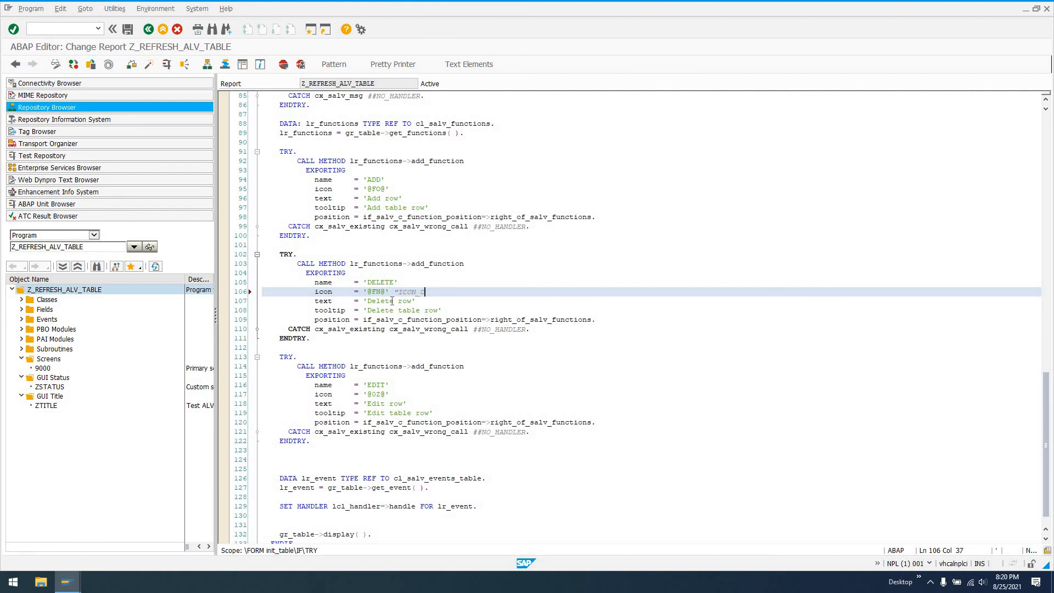
{"action": "type", "text": "OPEN_FOLDE"}
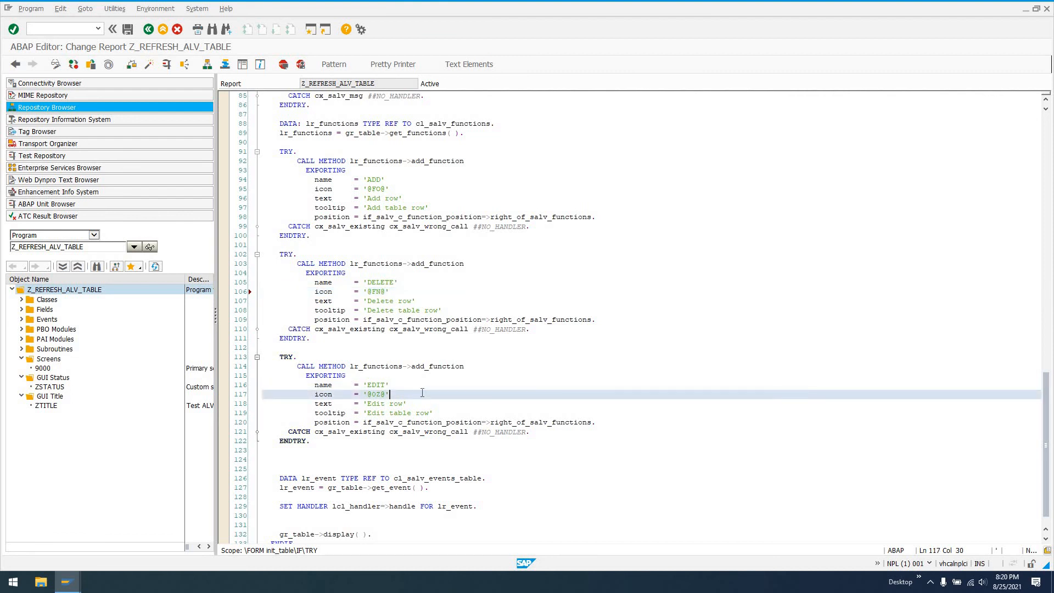
{"action": "type", "text": "\"ICON_"}
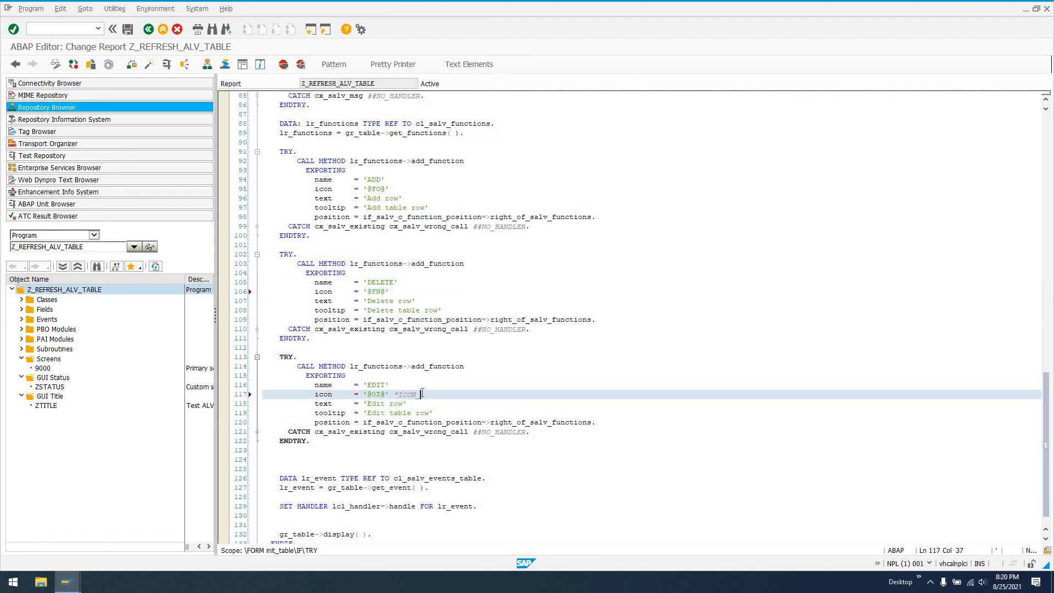
{"action": "type", "text": "CHANGE"}
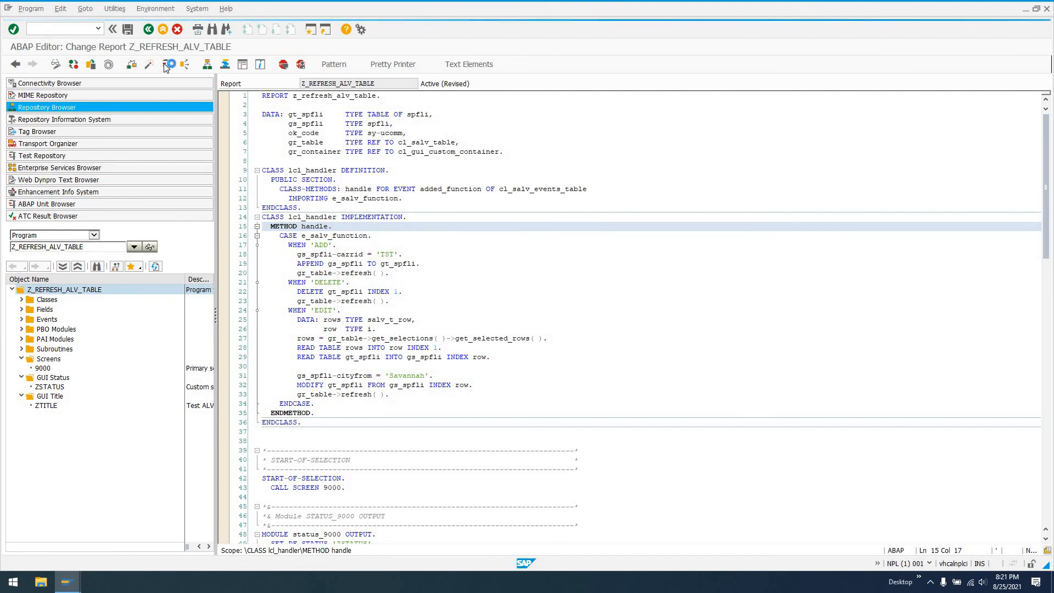
Activate the revised report so its status shows Active again.
{"action": "left_click", "coordinate": [164, 65]}
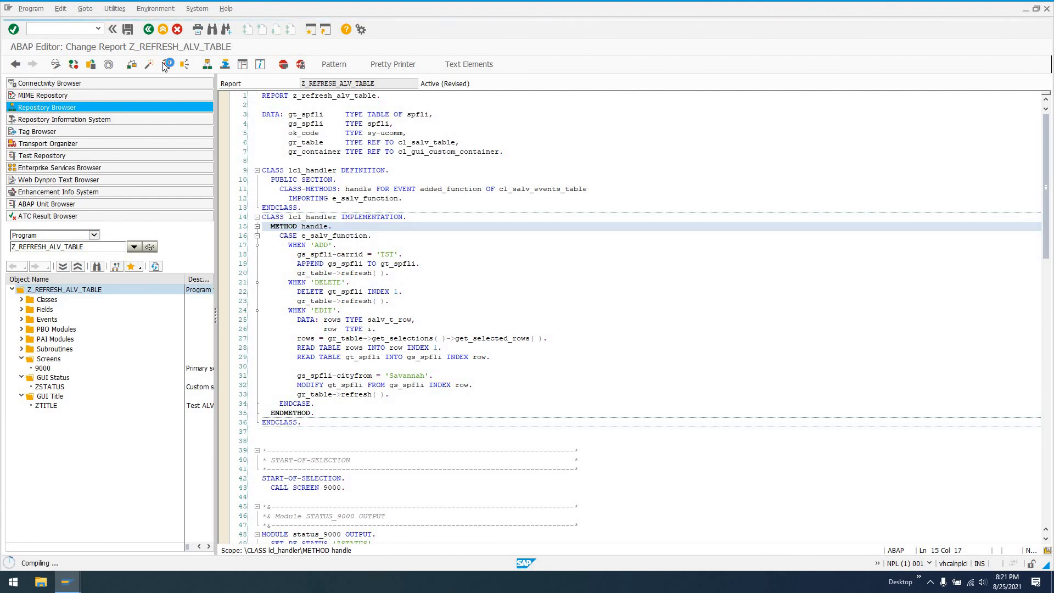
{"action": "left_click", "coordinate": [167, 64]}
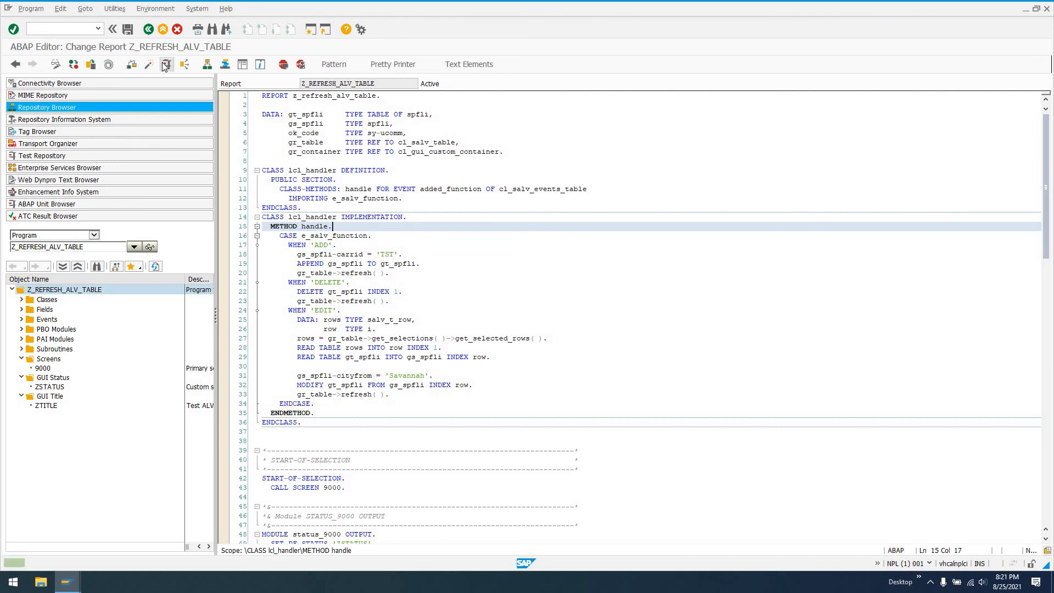
Run the report and add TST rows that appear at the bottom of the refreshed flight table.
{"action": "key", "text": "F8"}
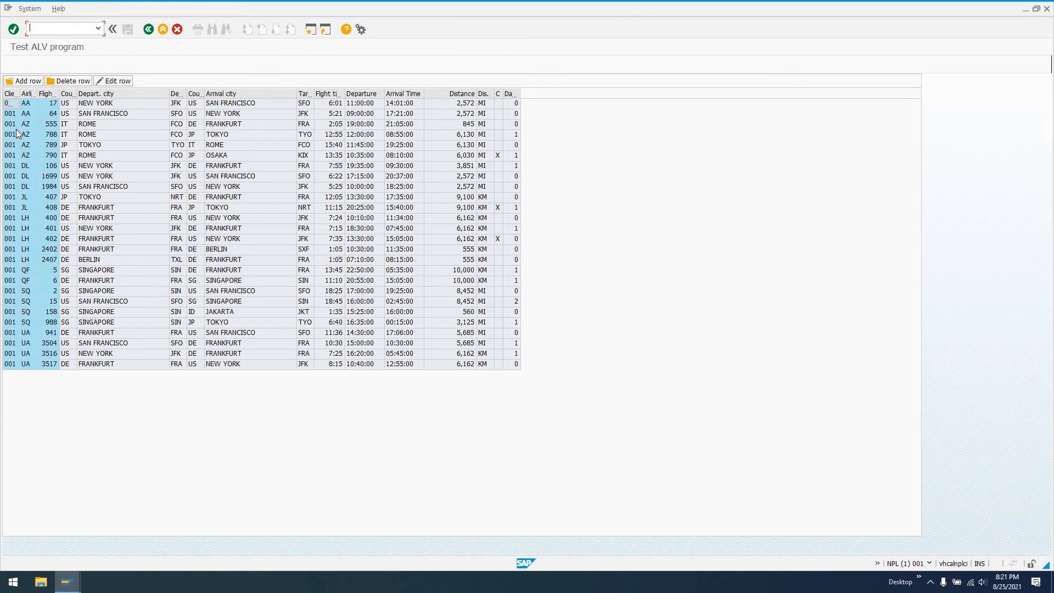
{"action": "left_click", "coordinate": [22, 80]}
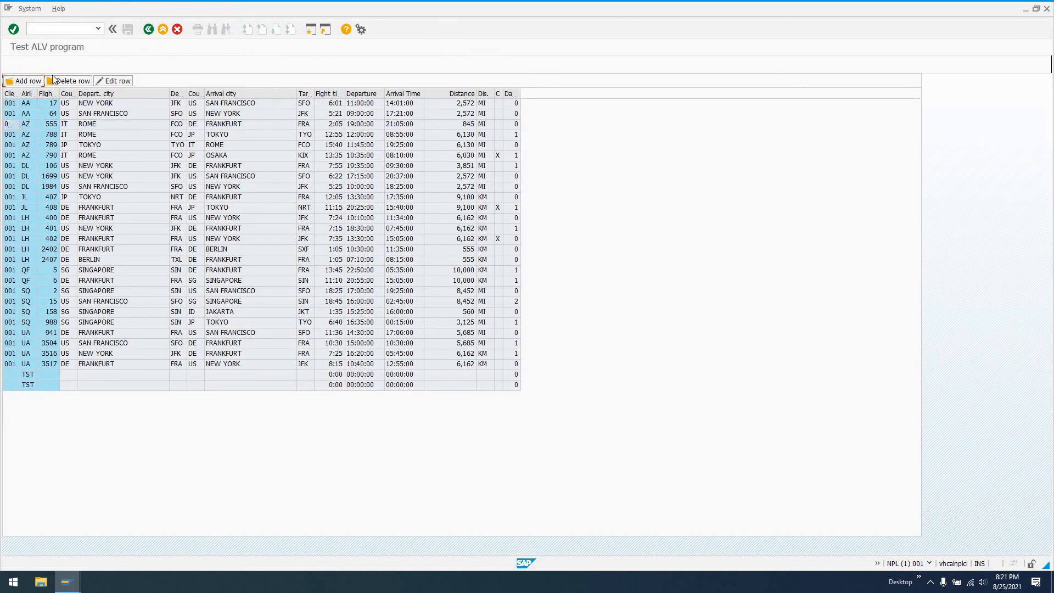
{"action": "scroll", "scroll_direction": "down", "scroll_amount": 3}
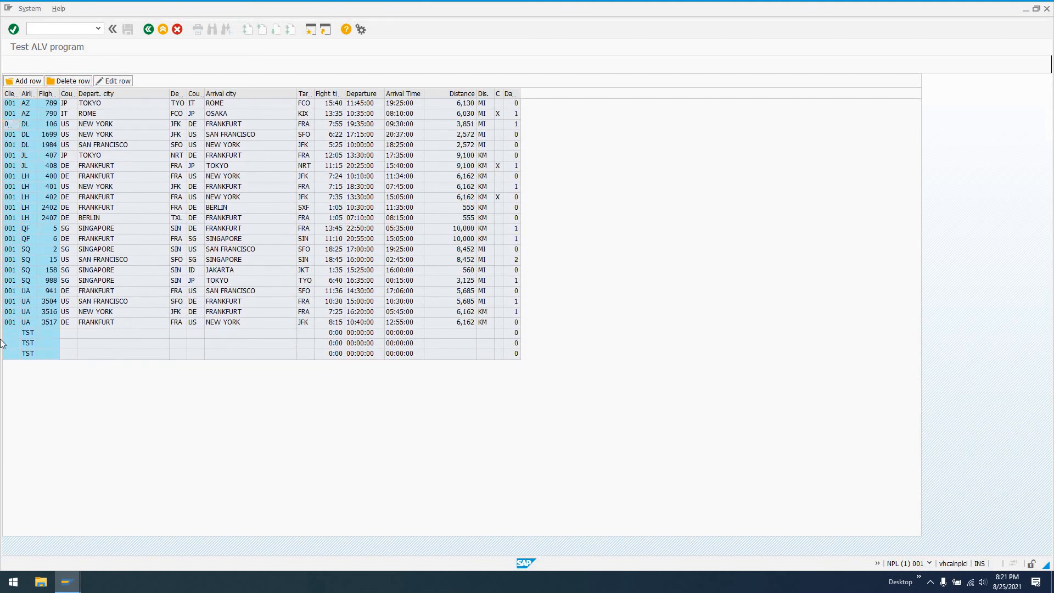